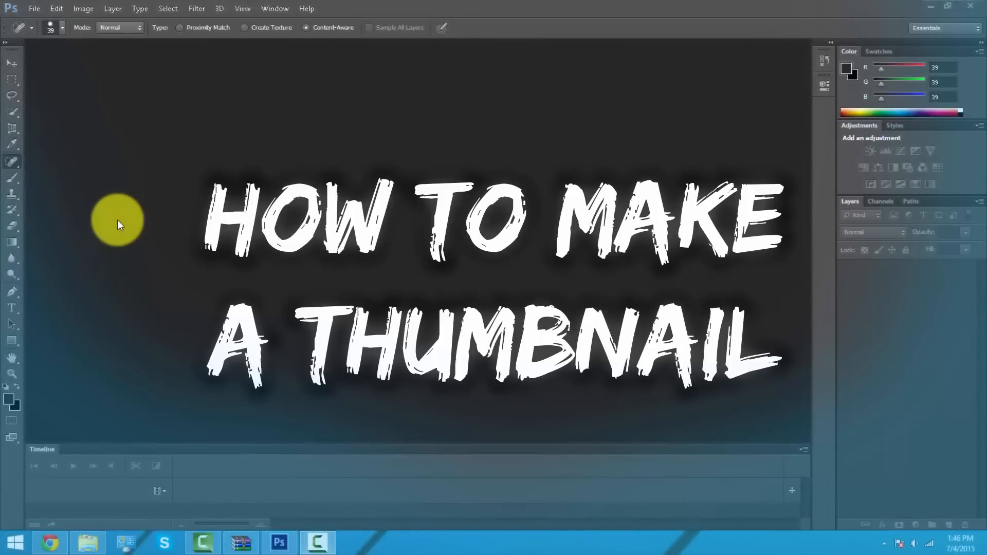
Create a transparent 1280×720 px document named 'COD Thumbnail', resolution per centimeter.
click(37, 9)
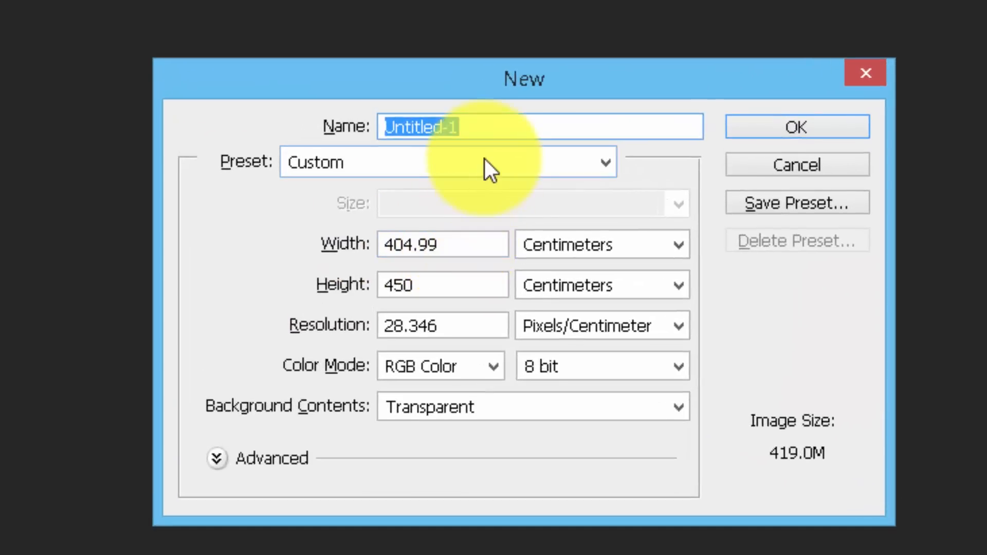
text(Ste)
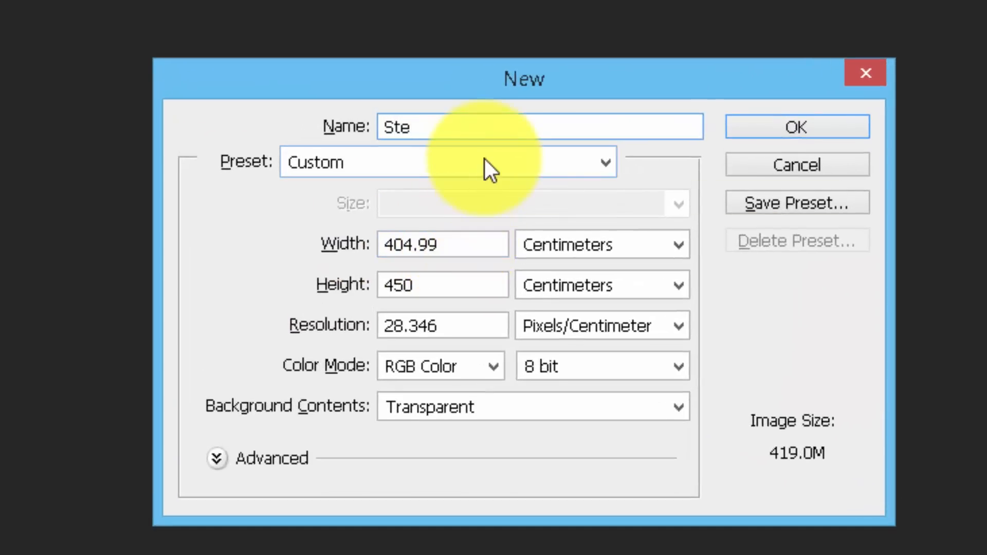
text(COD OUT)
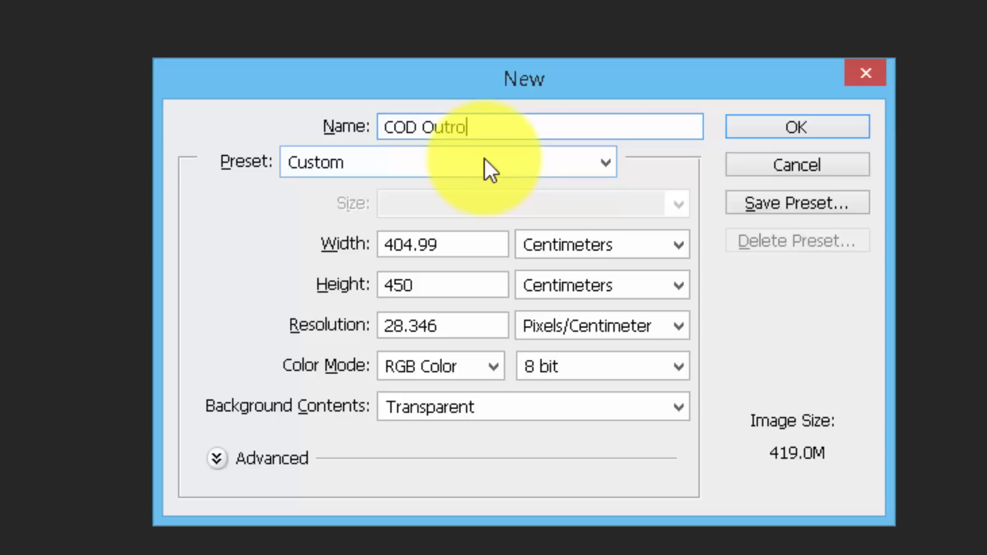
key(Backspace)
text(Thumbnail)
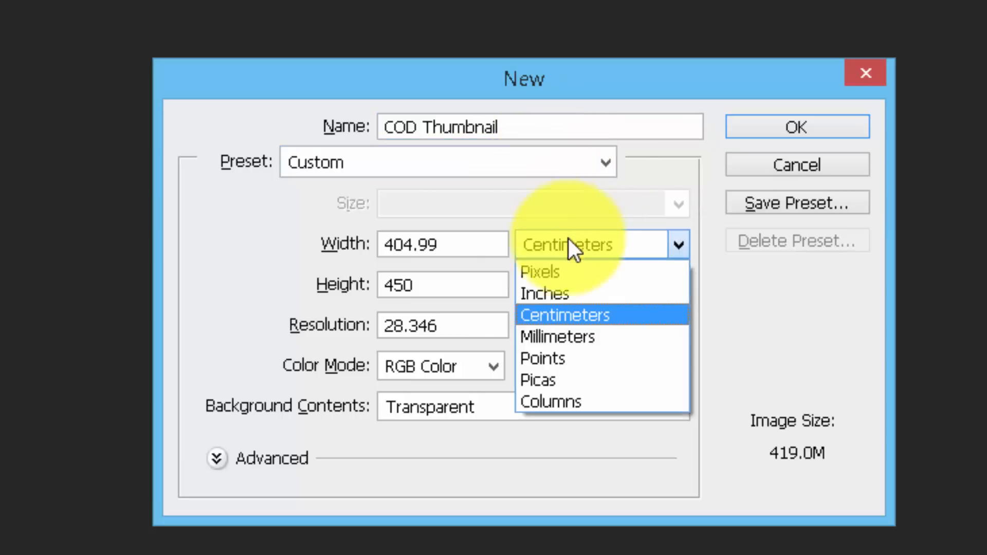
click(541, 272)
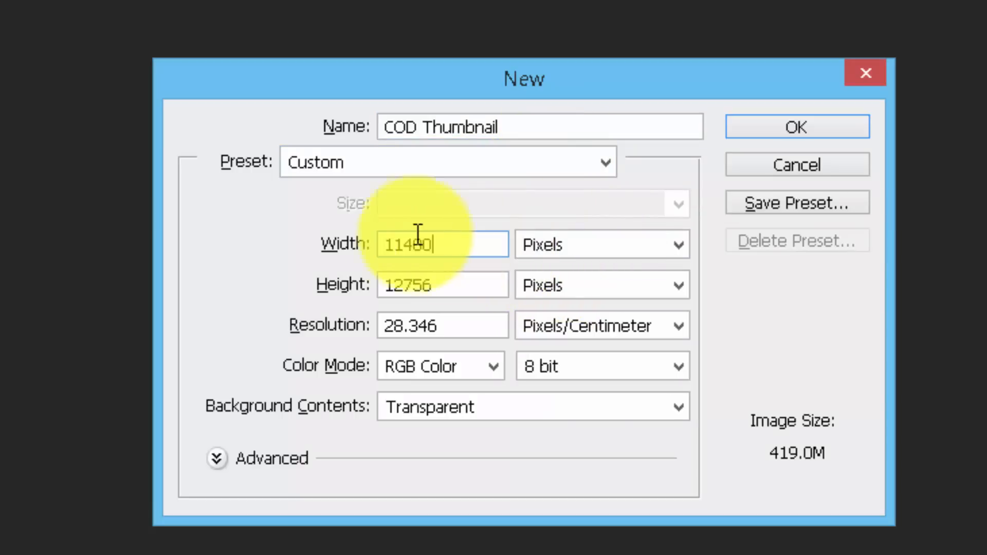
text(128)
click(443, 286)
text(720)
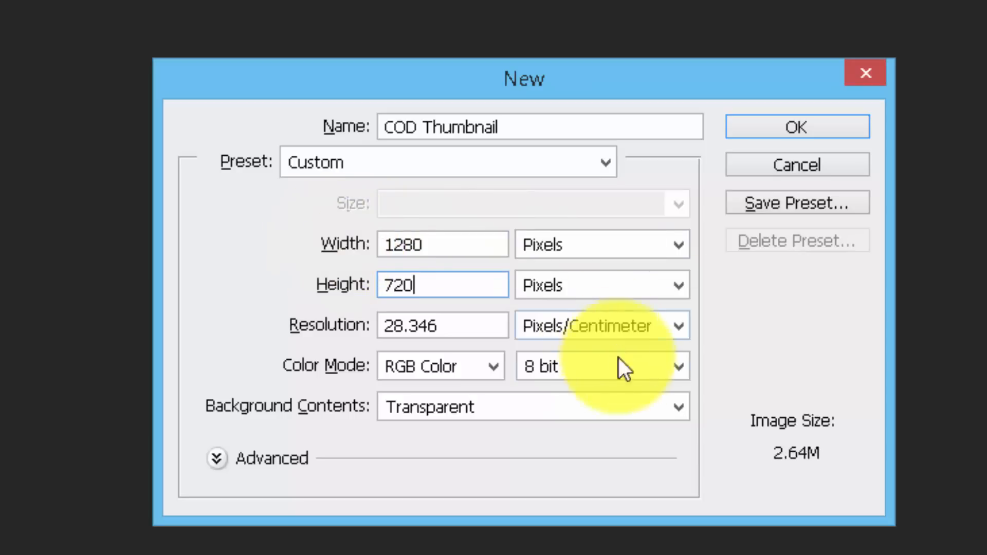
click(678, 326)
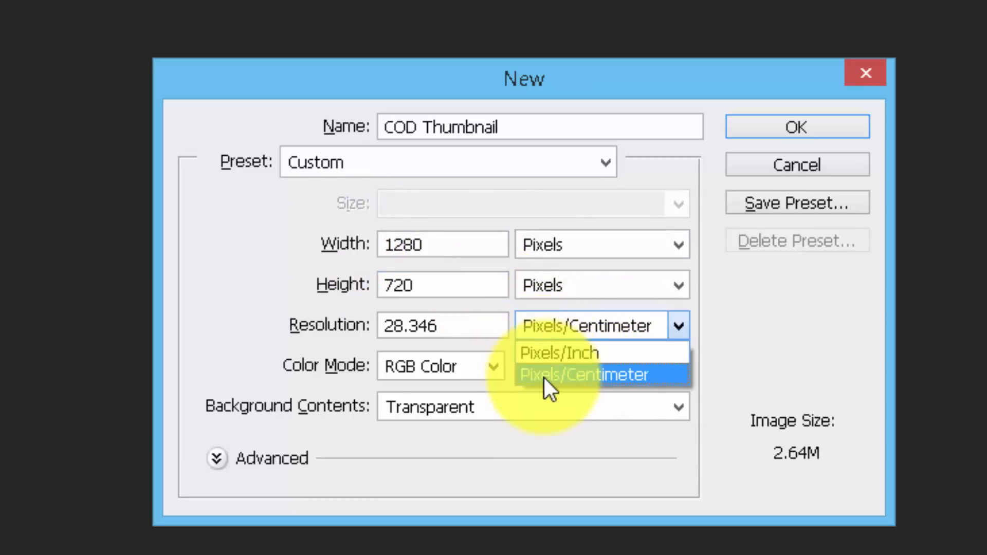
click(589, 375)
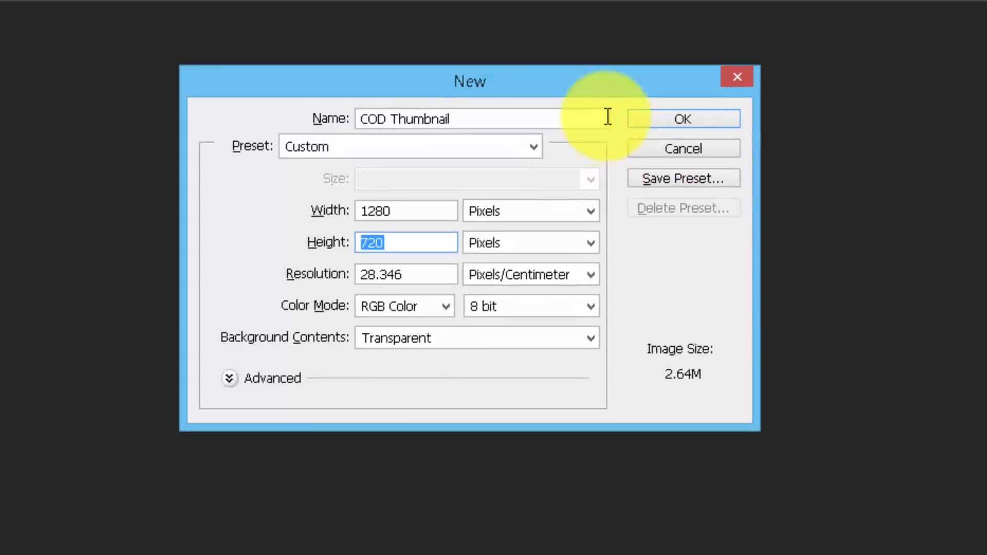
click(684, 119)
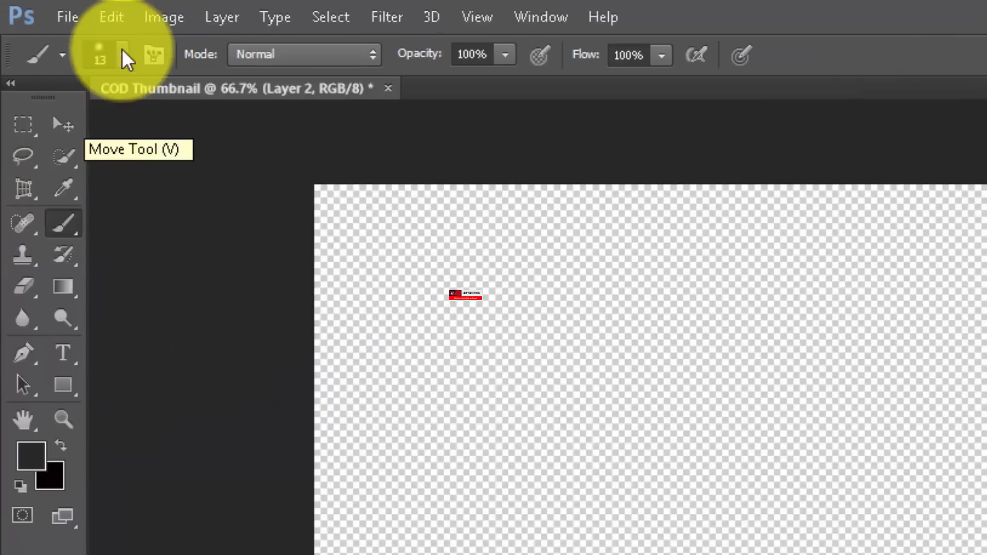
Paint a soft light-blue glow along the canvas edges with a 600 px brush.
click(122, 55)
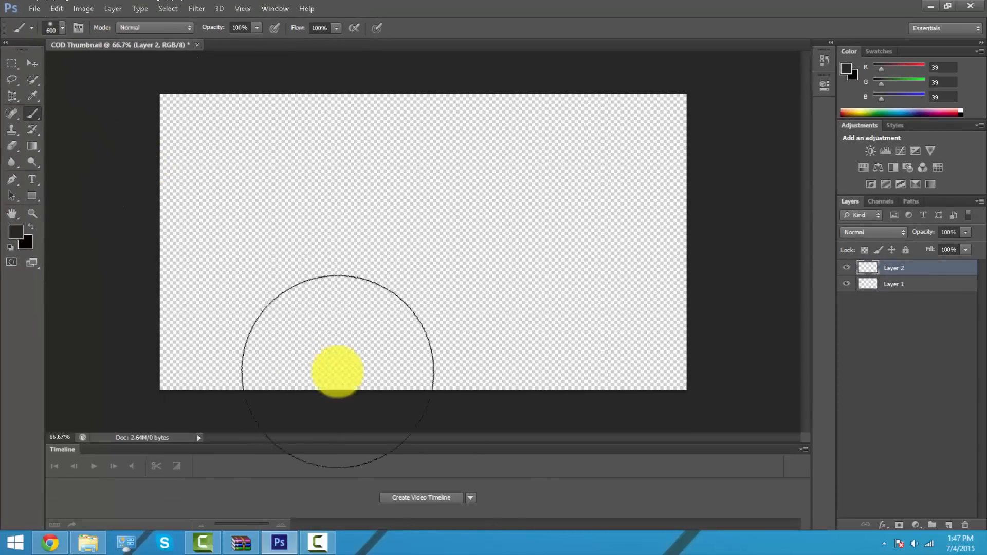
drag(337, 374, 567, 421)
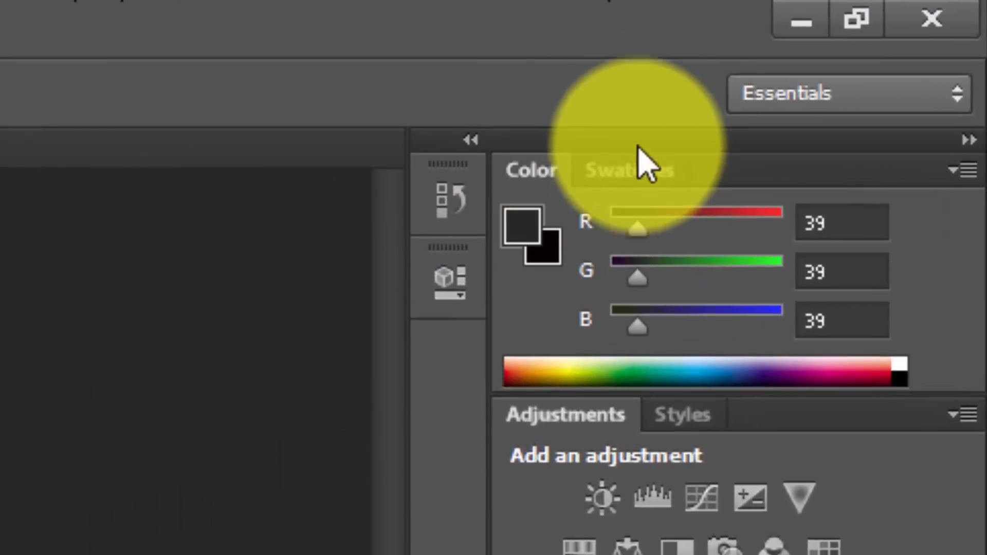
click(629, 171)
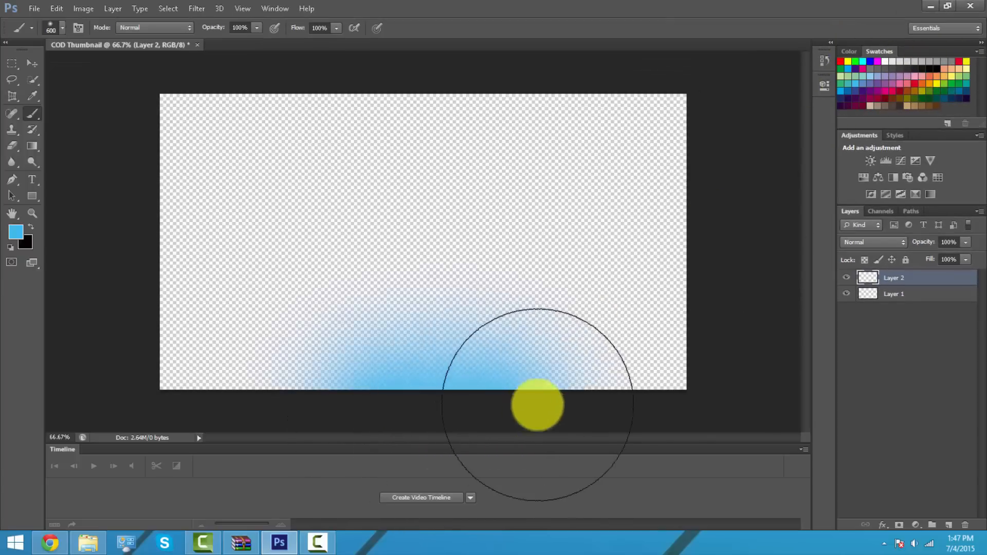
drag(539, 403, 734, 66)
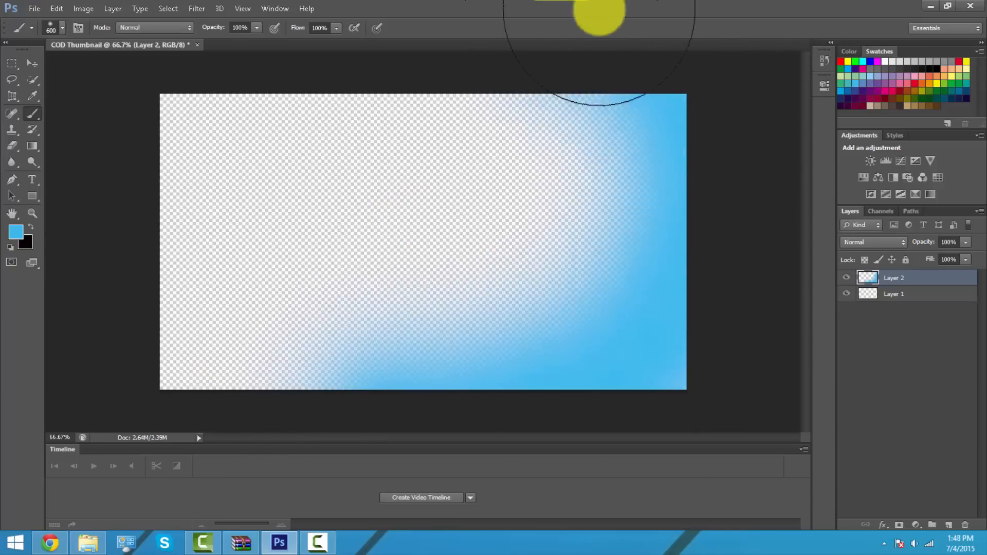
mouse_move(679, 319)
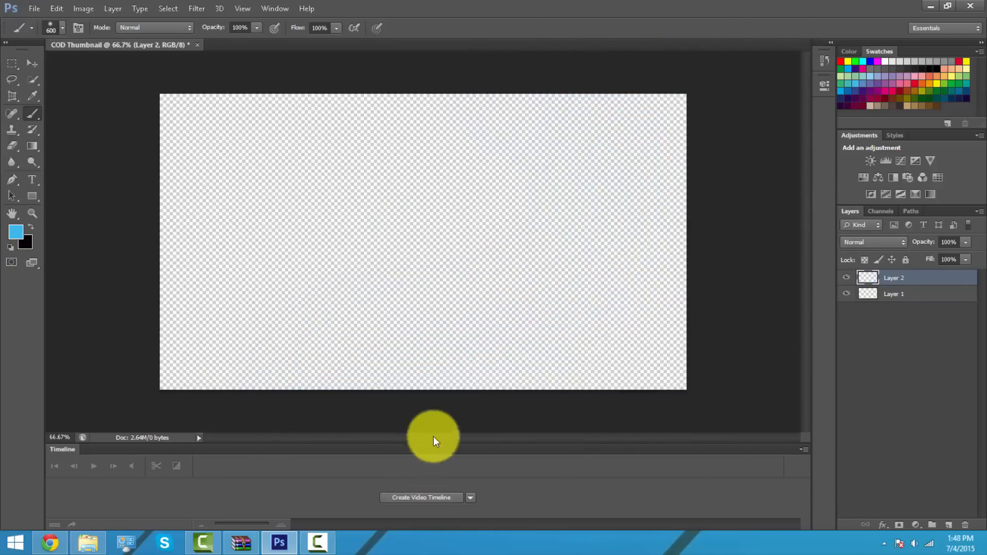
click(442, 432)
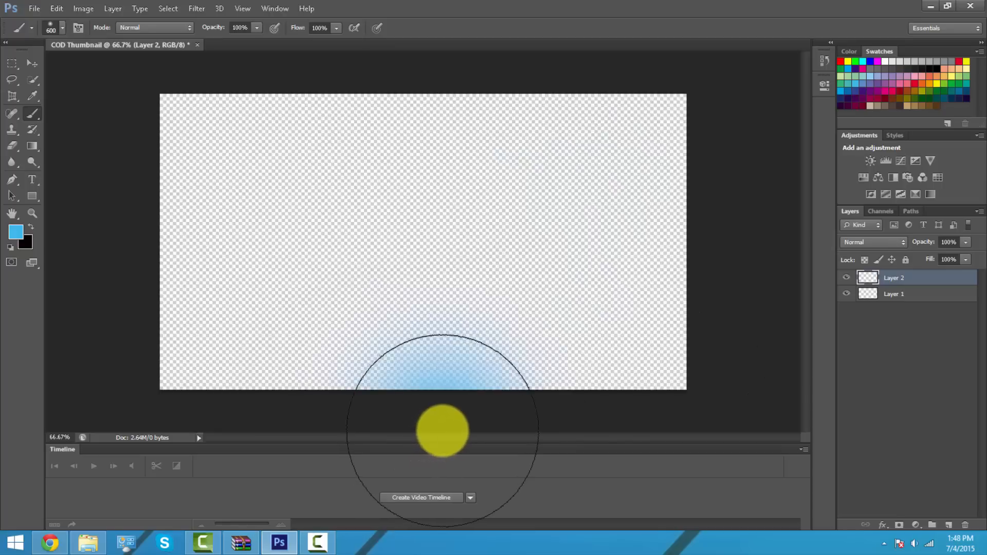
drag(441, 431, 765, 239)
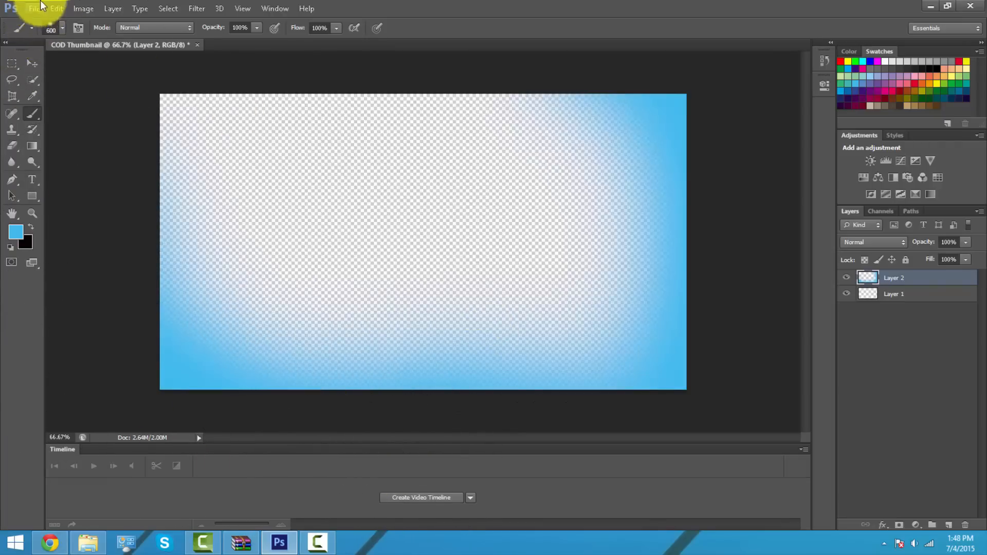
click(950, 243)
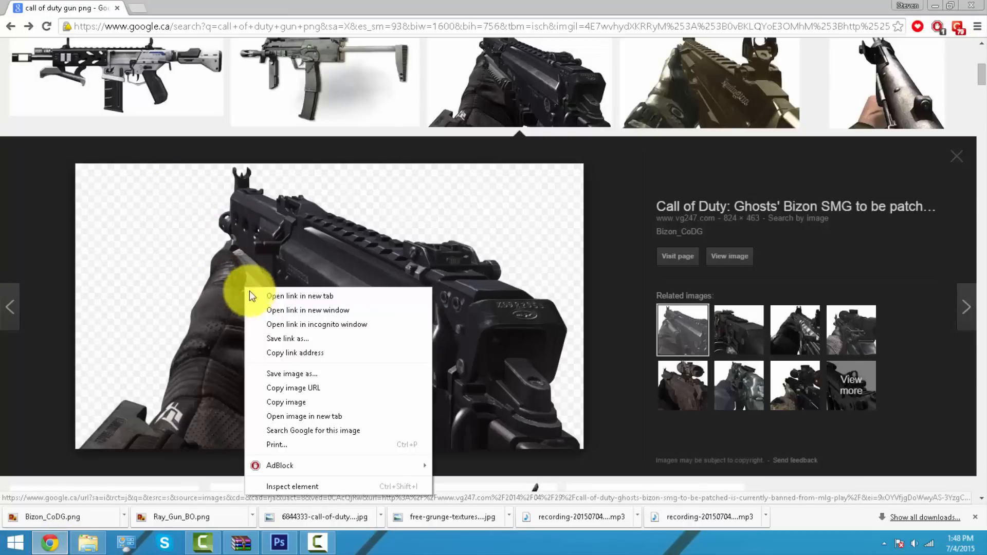
Save the Bizon gun image to disk and scroll further through the results.
click(292, 374)
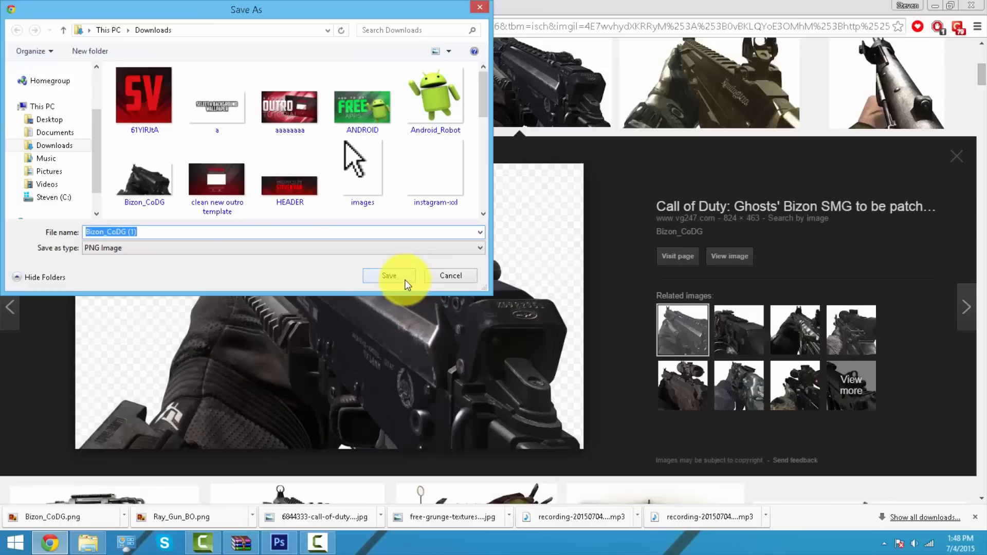
click(389, 276)
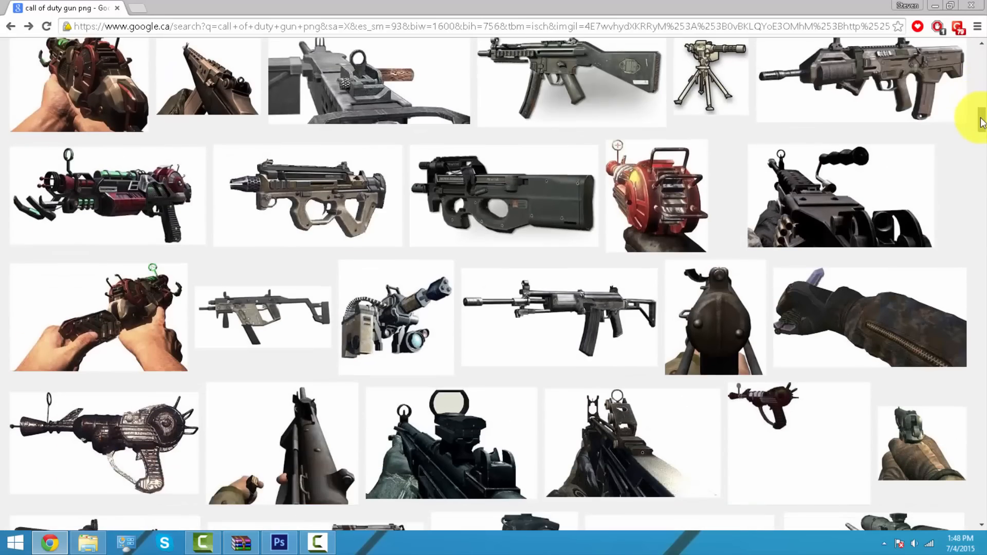
scroll(down, 3)
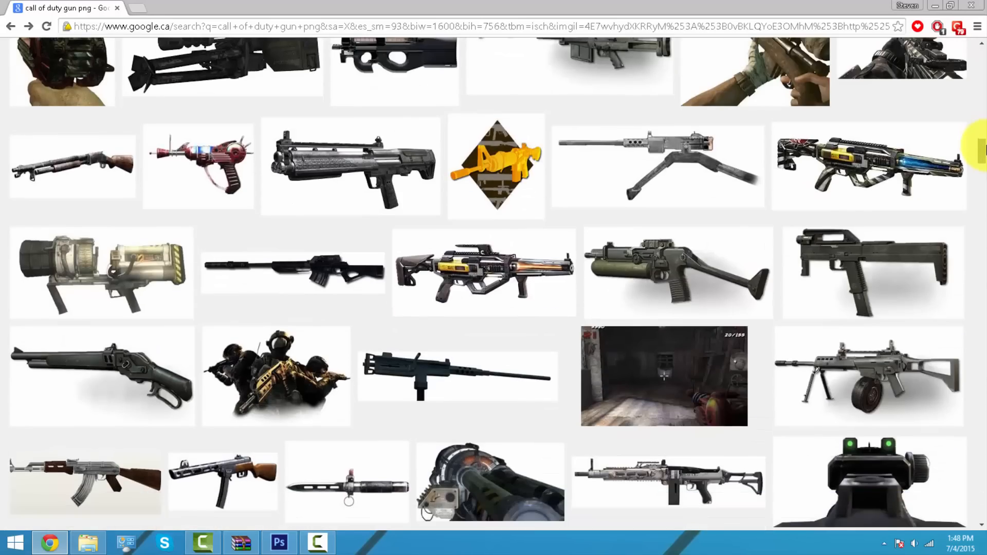
scroll(down, 3)
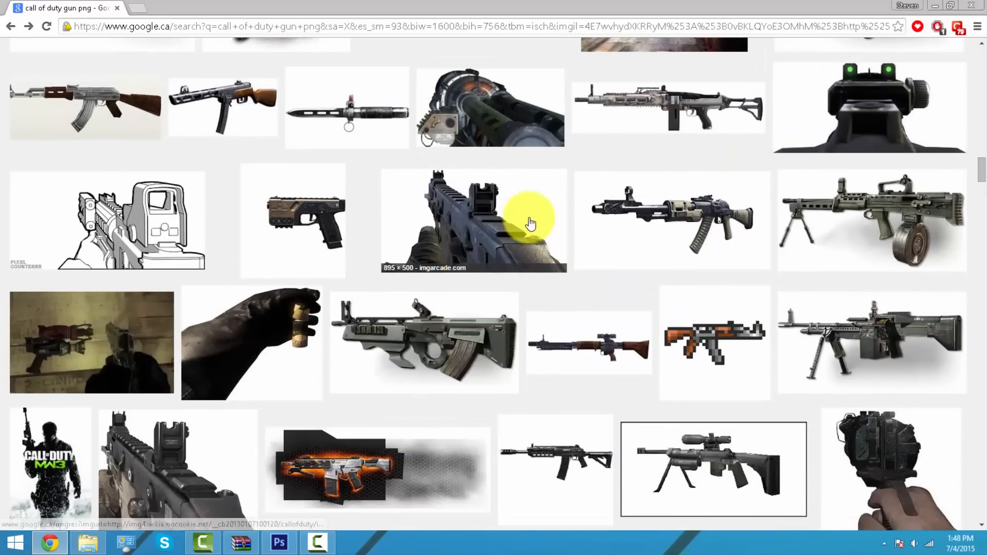
scroll(down, 3)
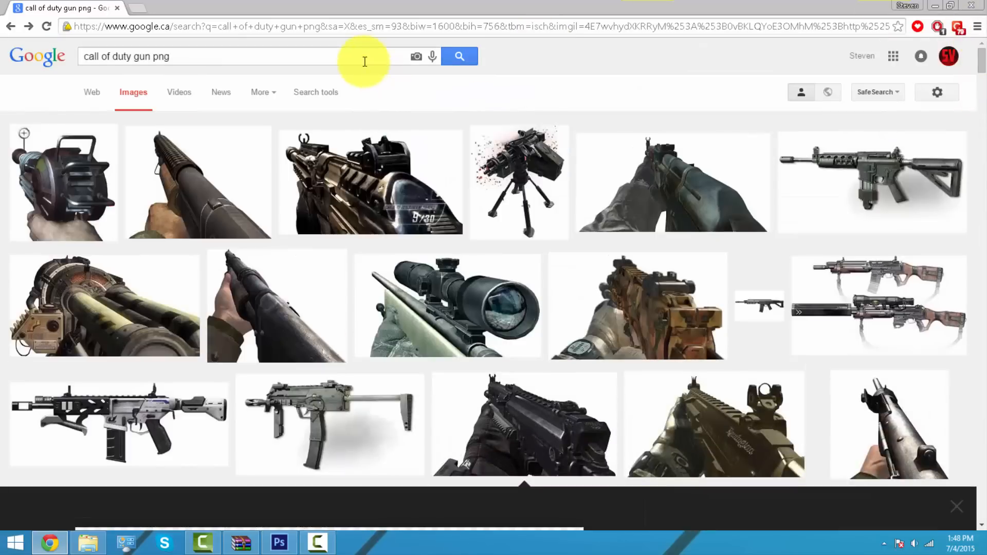
Search Google Images for 'cod gun png'.
text(gay gun)
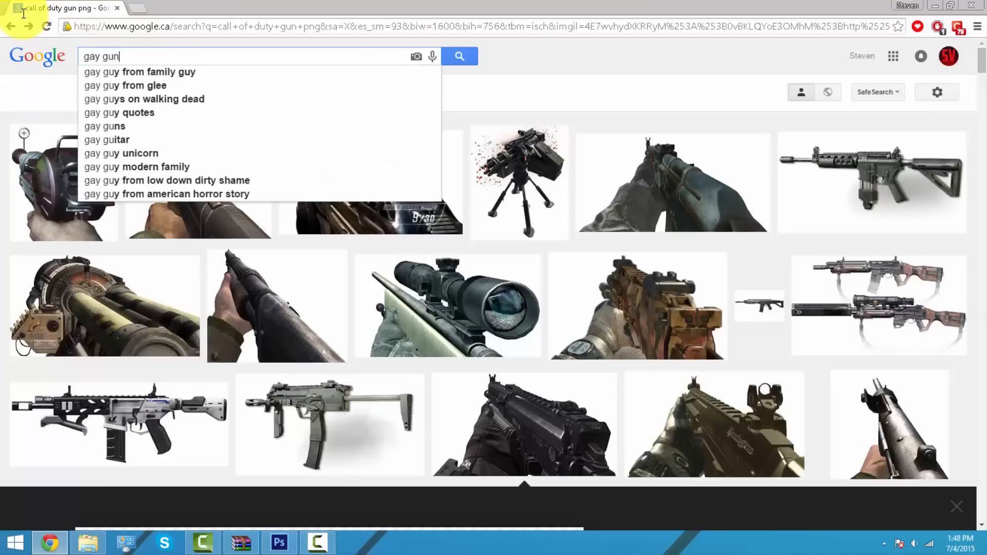
text(png)
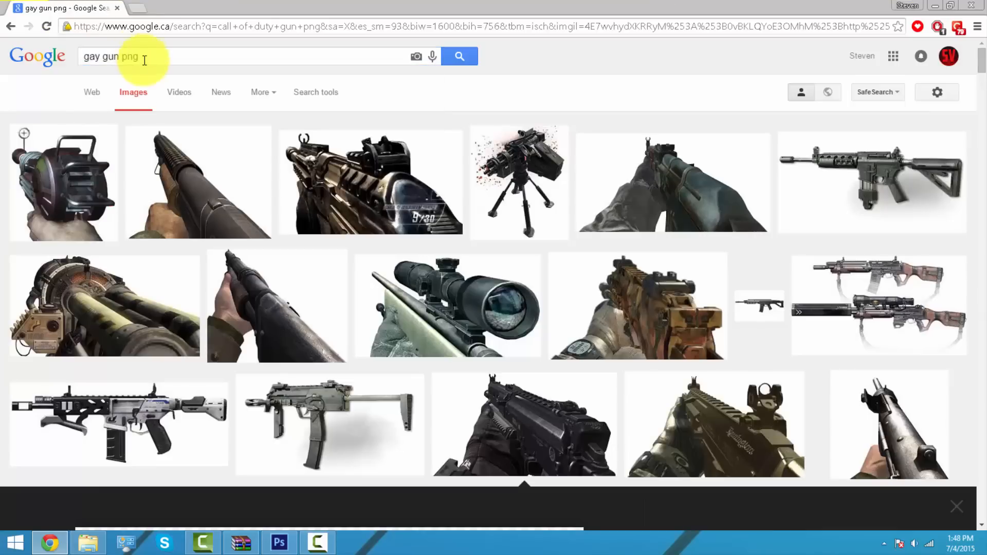
click(463, 56)
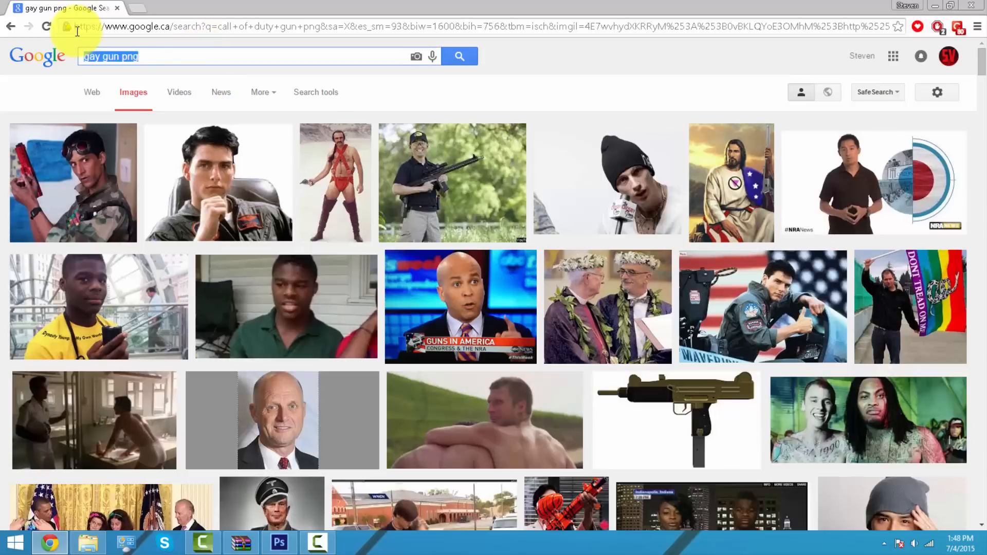
text(c)
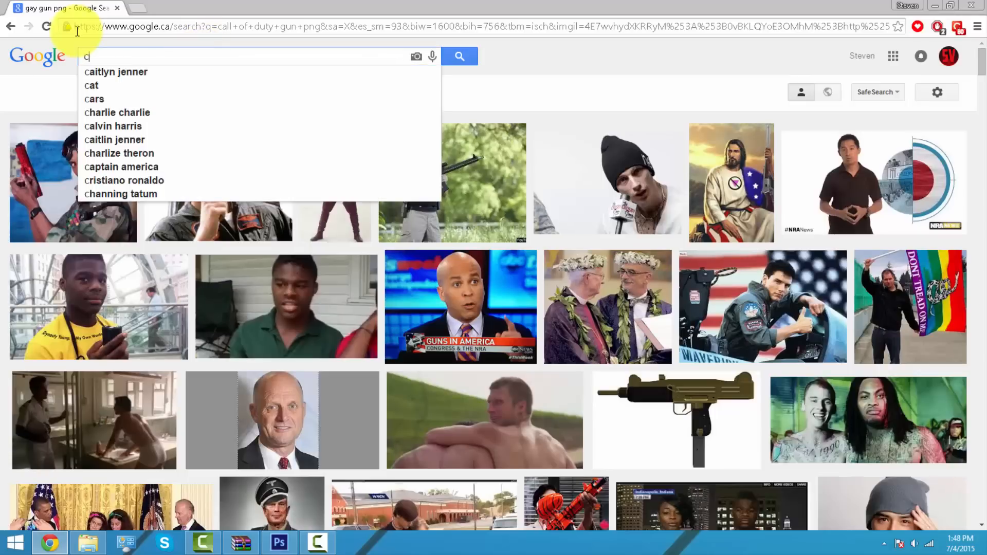
text(od gun png)
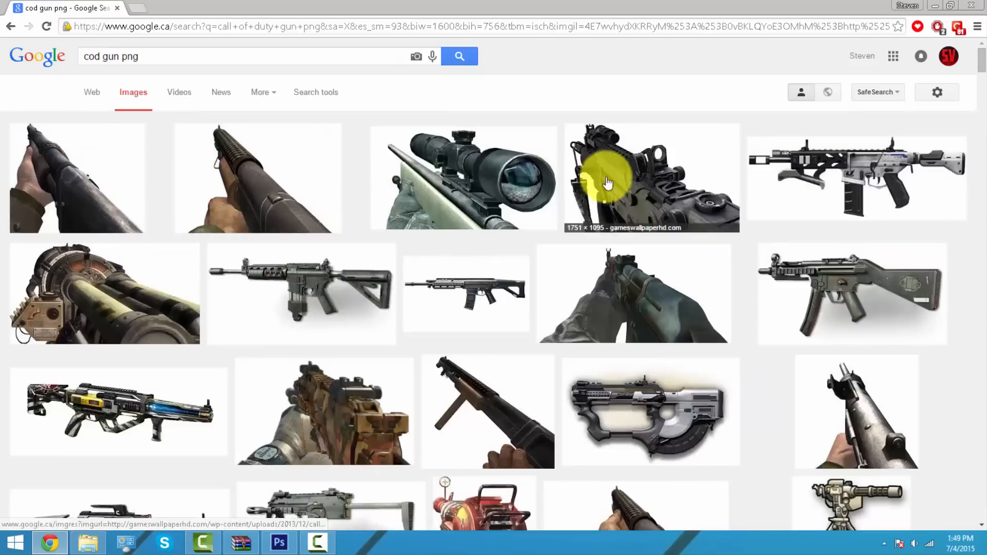
mouse_move(574, 403)
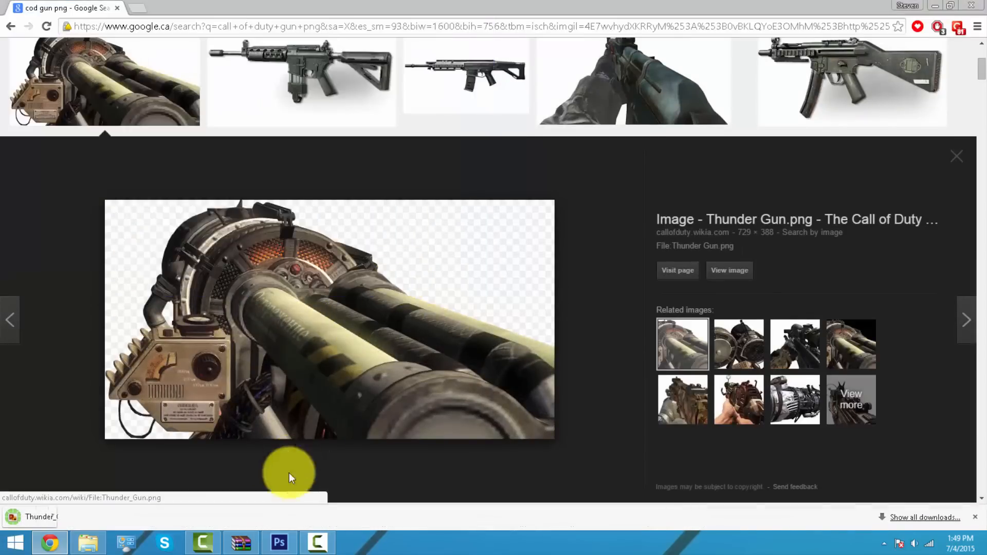
Place Thunder_Gun.png and drag it onto the canvas's bottom-right edge.
click(279, 542)
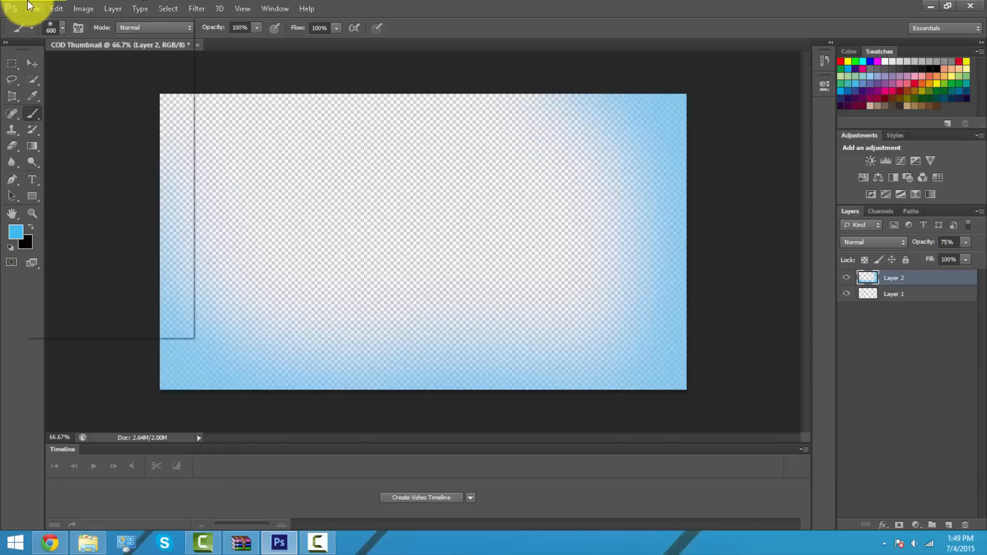
click(35, 8)
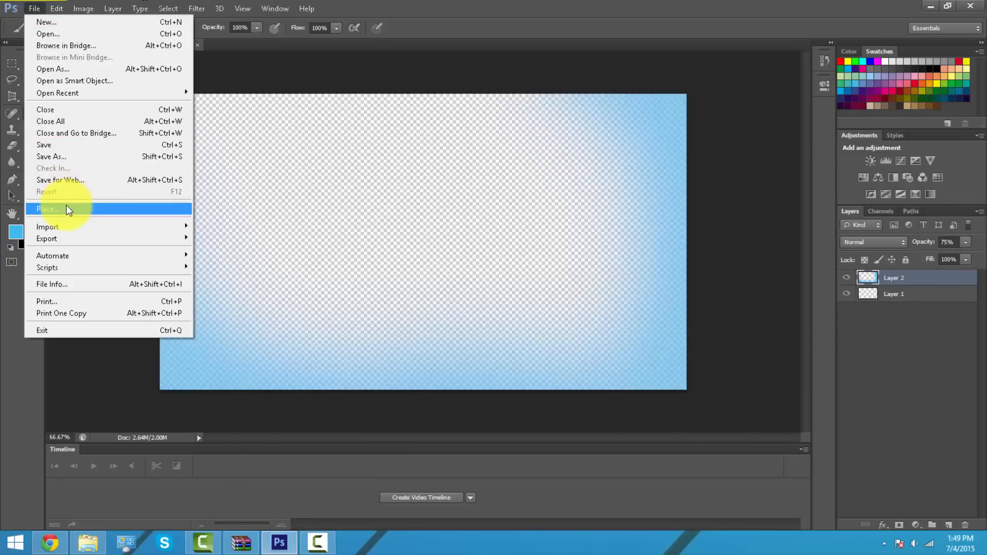
click(47, 209)
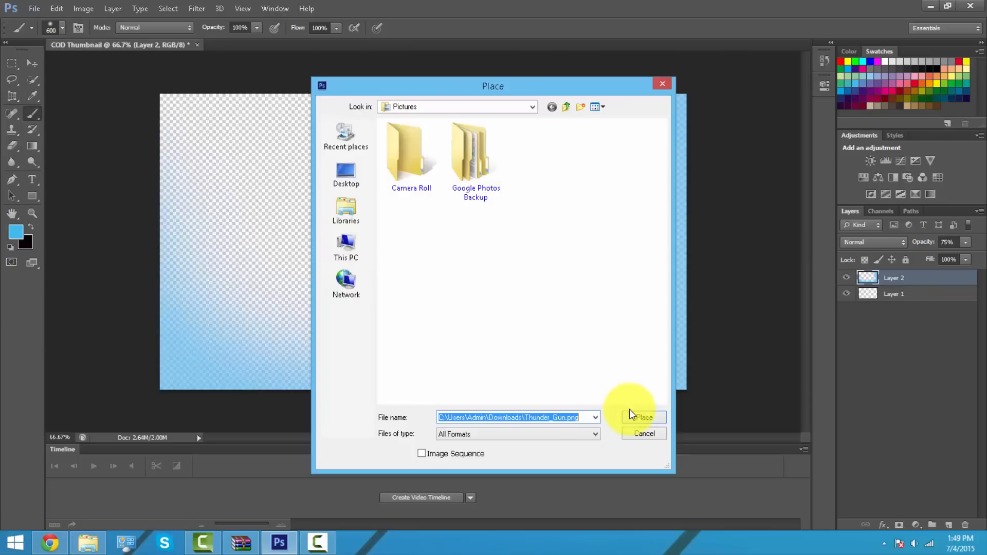
click(645, 417)
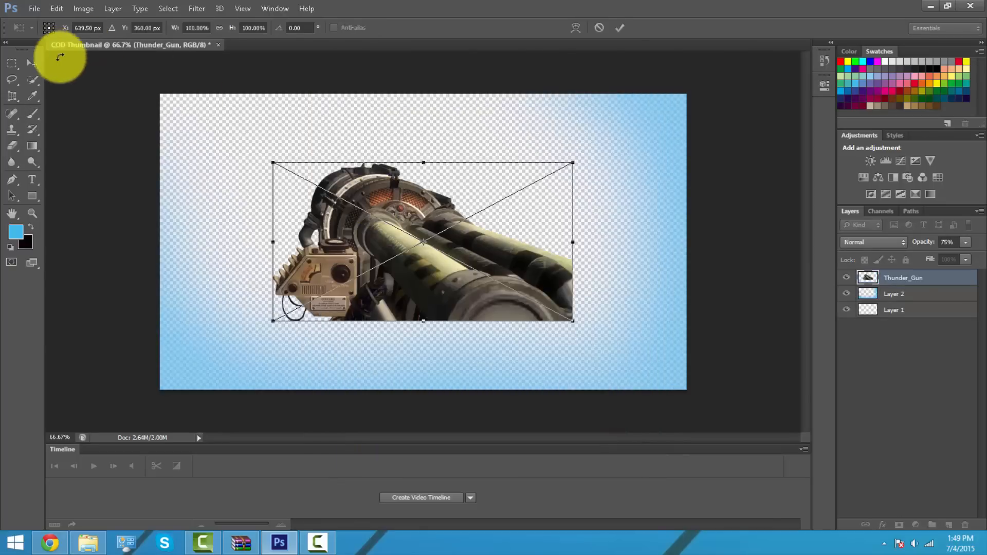
drag(422, 243, 531, 290)
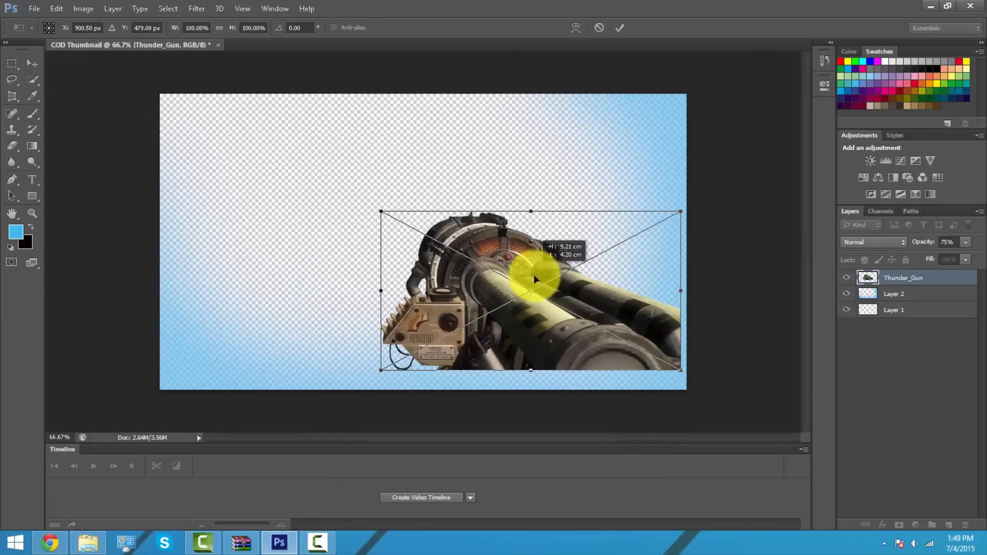
drag(534, 280, 543, 299)
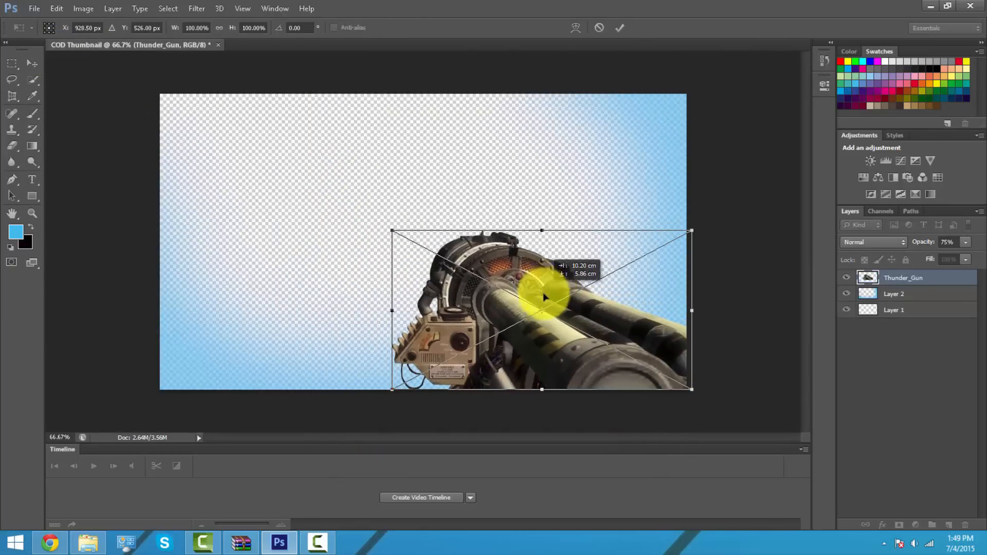
drag(545, 296, 645, 315)
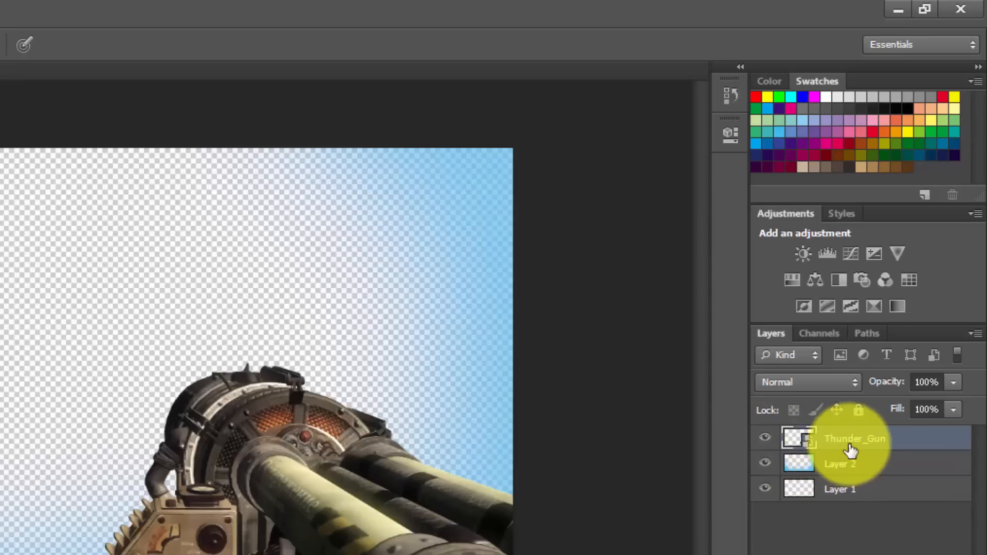
Give the Thunder_Gun layer a 3fbcef Inner Glow, Normal mode, 100% opacity, 43 px size.
right_click(854, 439)
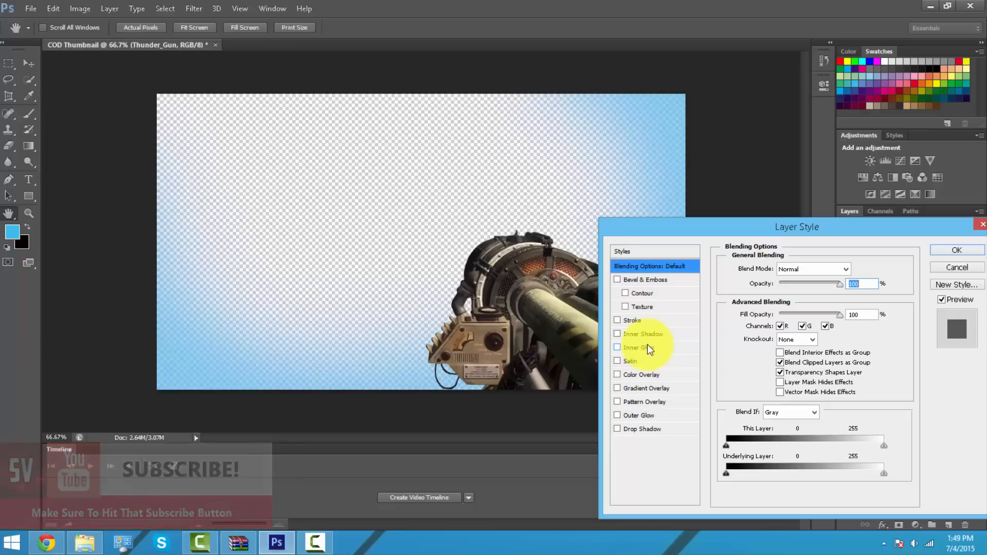
click(618, 348)
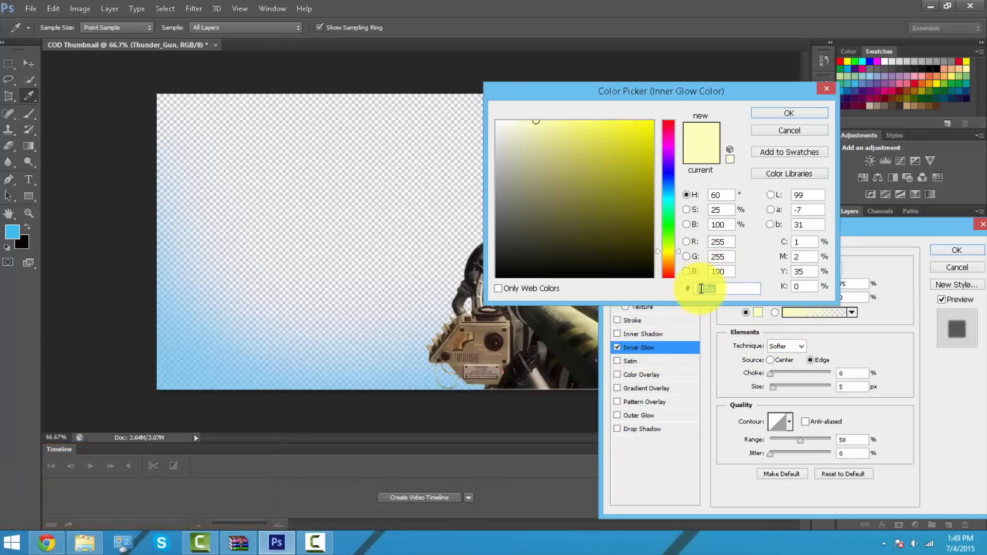
right_click(707, 289)
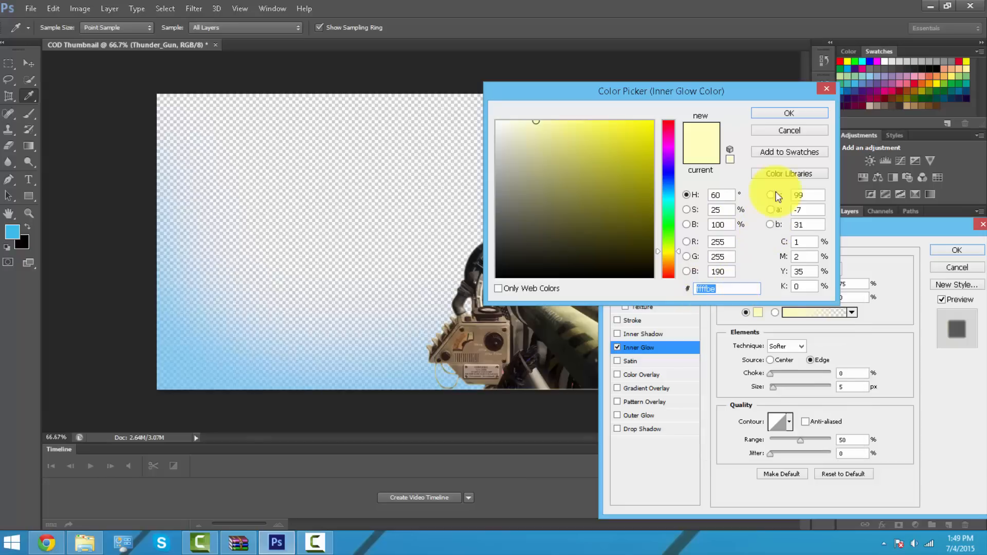
click(790, 112)
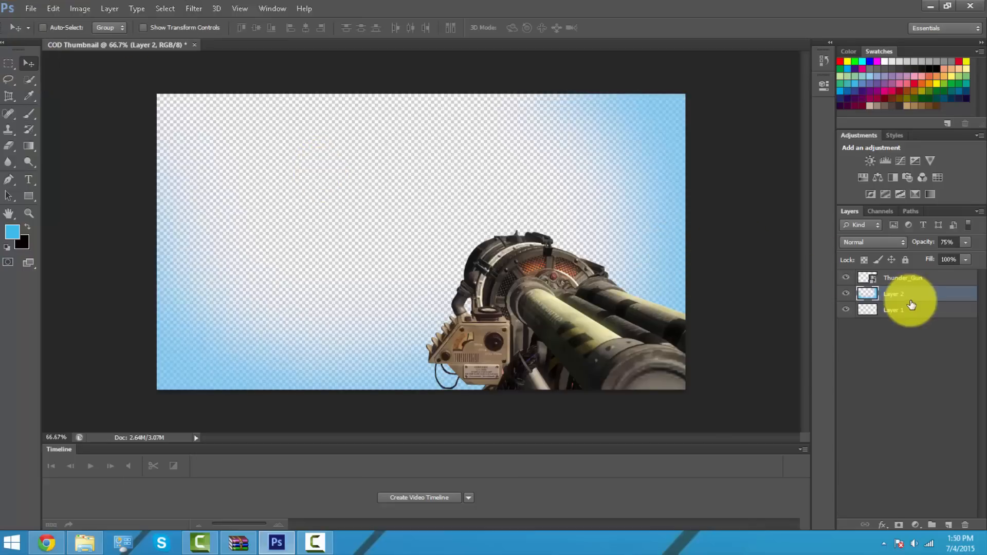
click(903, 278)
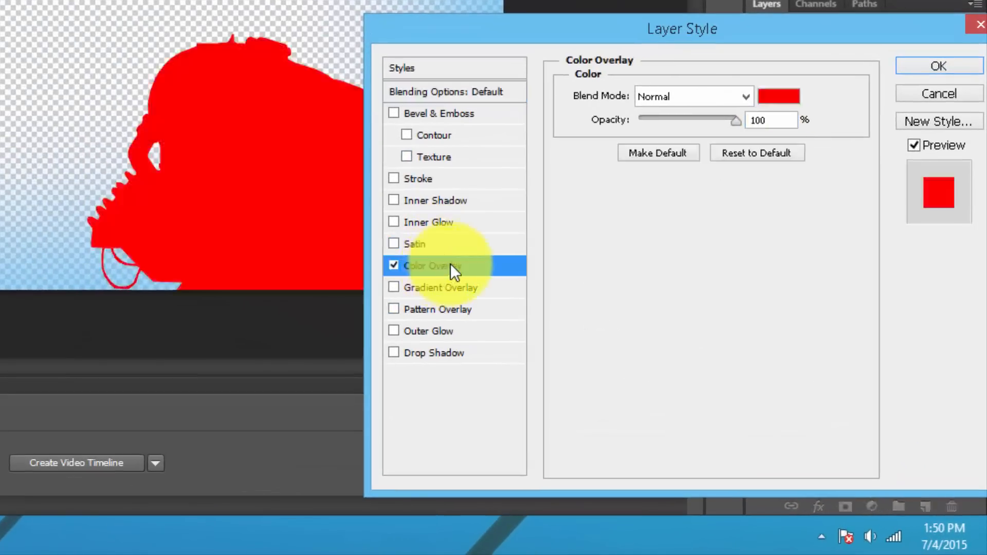
click(394, 266)
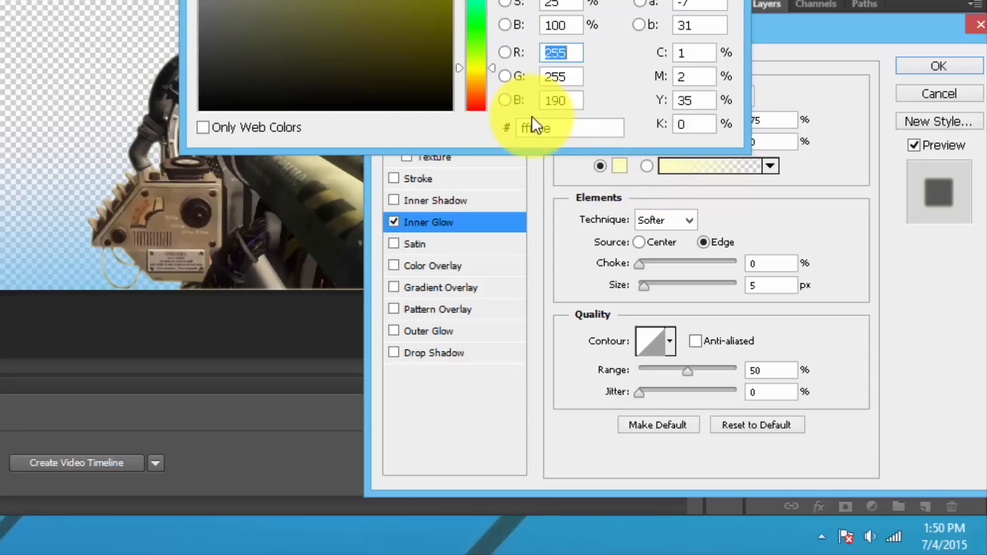
text(3fbcef)
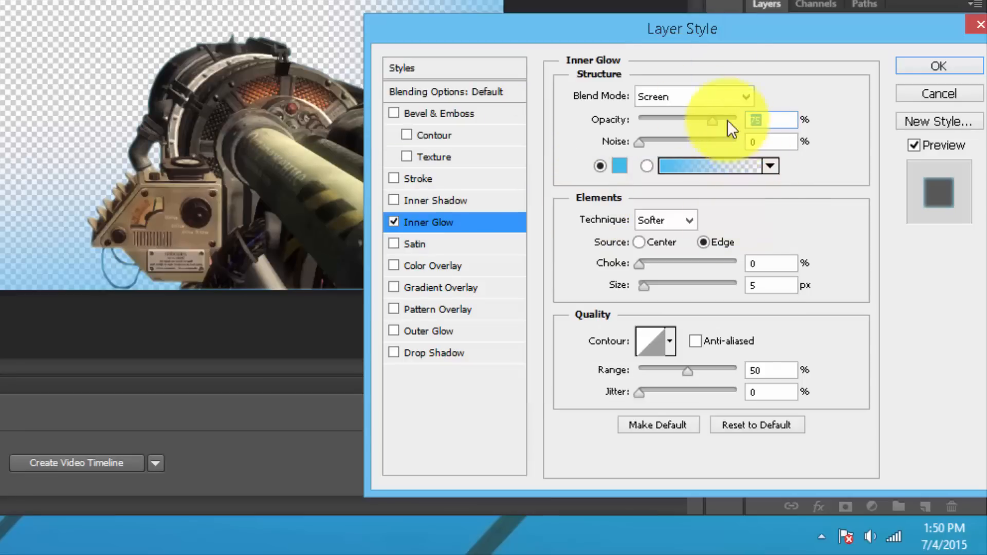
click(689, 220)
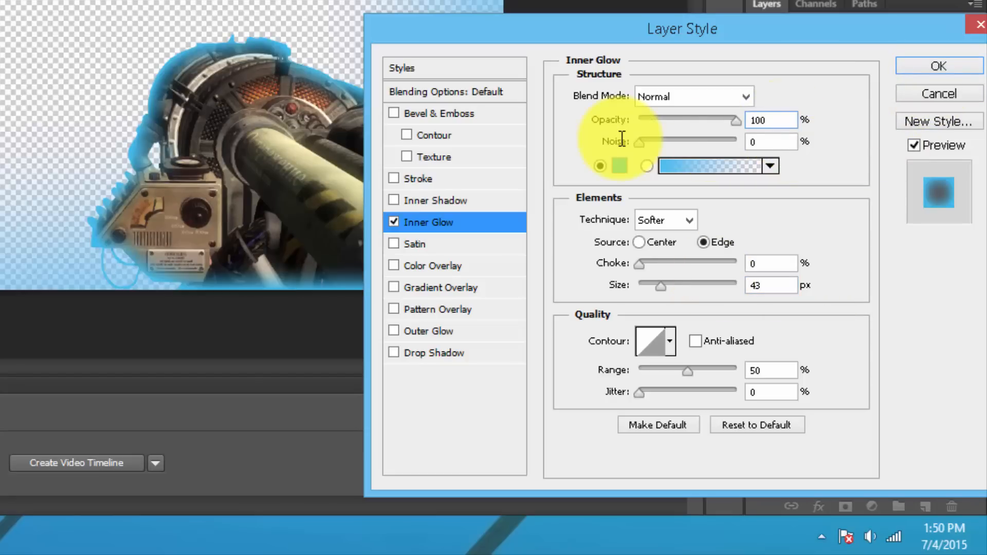
click(945, 65)
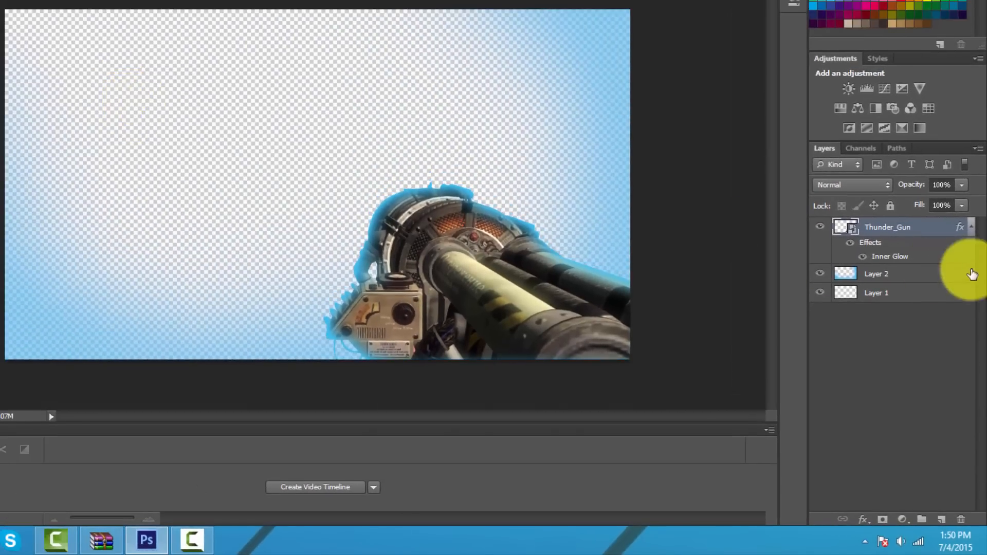
mouse_move(949, 270)
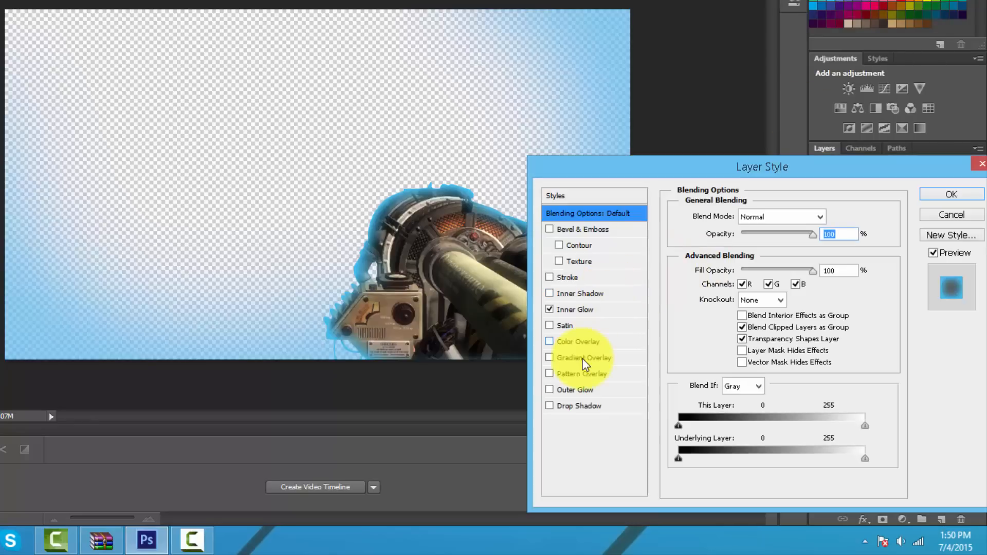
Add a blue Outer Glow in Normal mode at 43 px size to the gun.
click(577, 390)
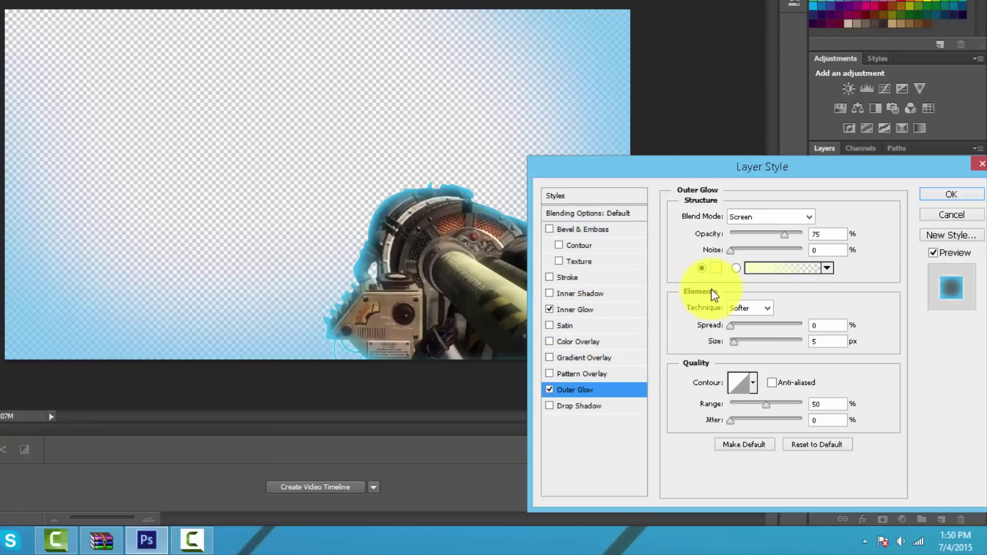
click(782, 268)
text(3fbcef)
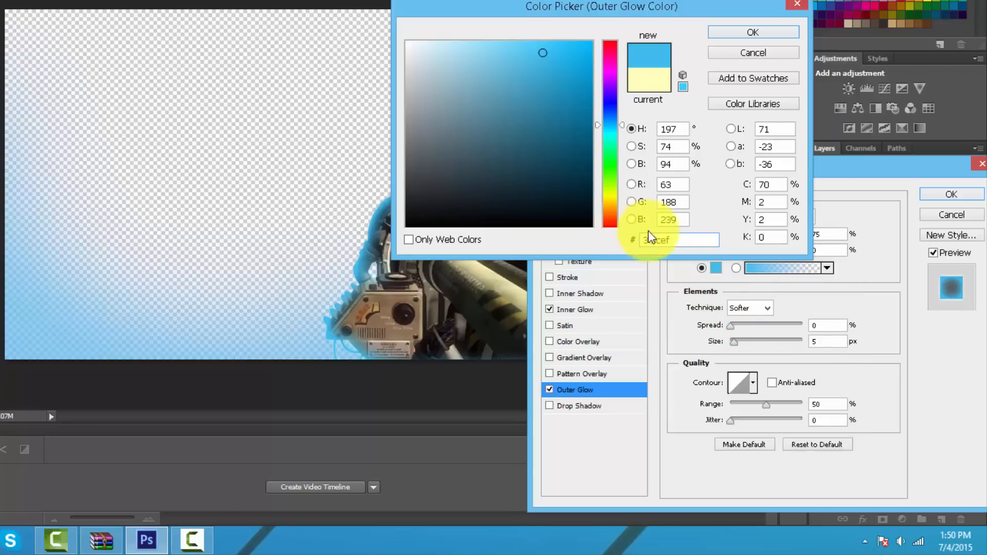
click(753, 31)
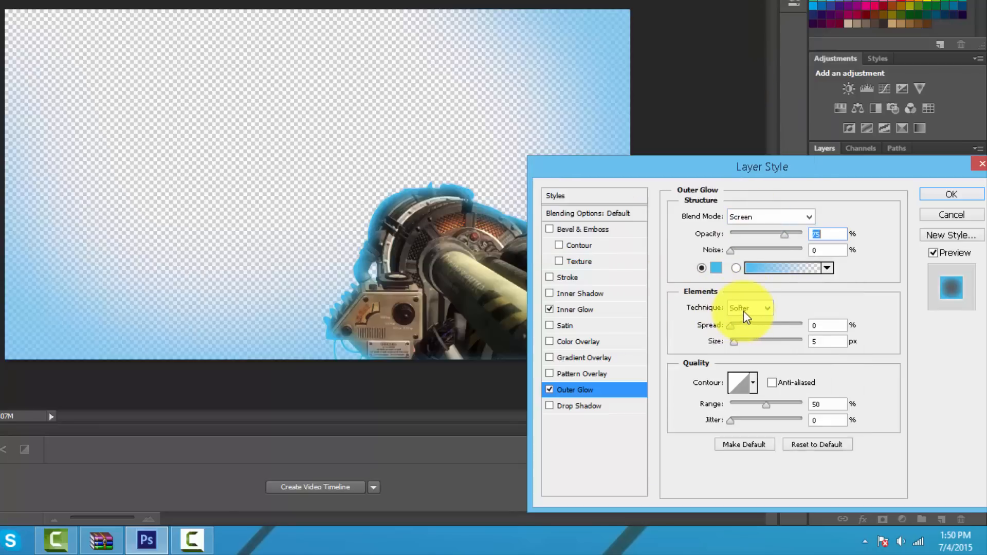
click(771, 217)
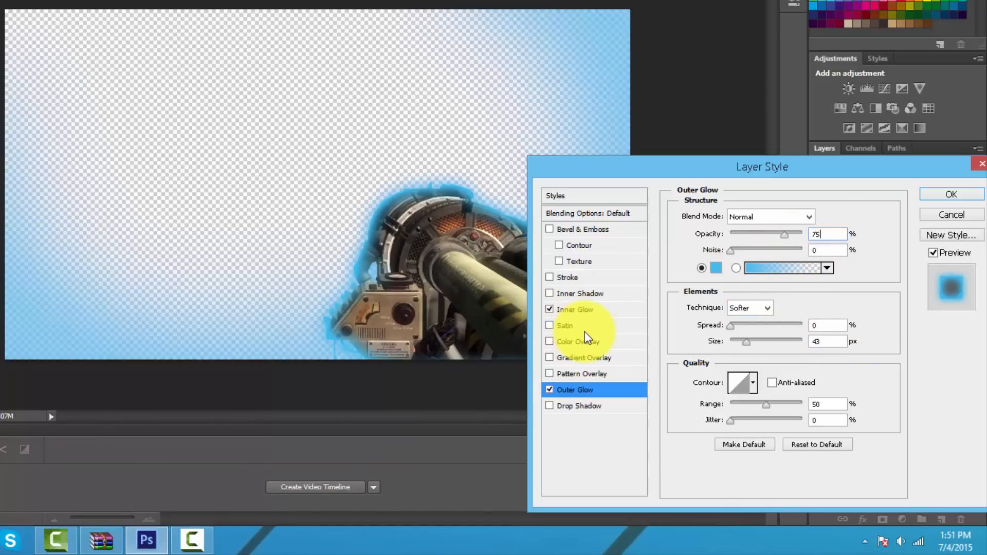
click(575, 309)
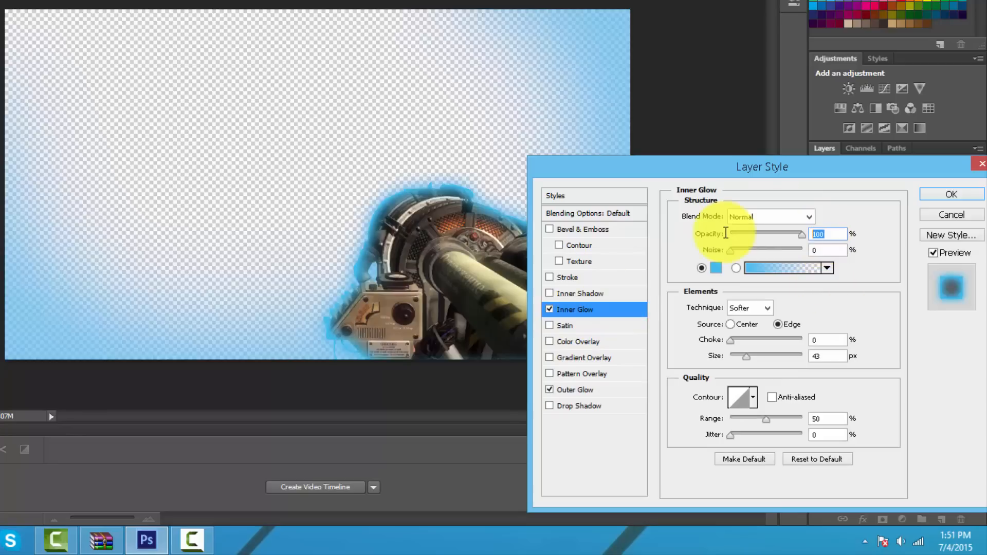
click(951, 193)
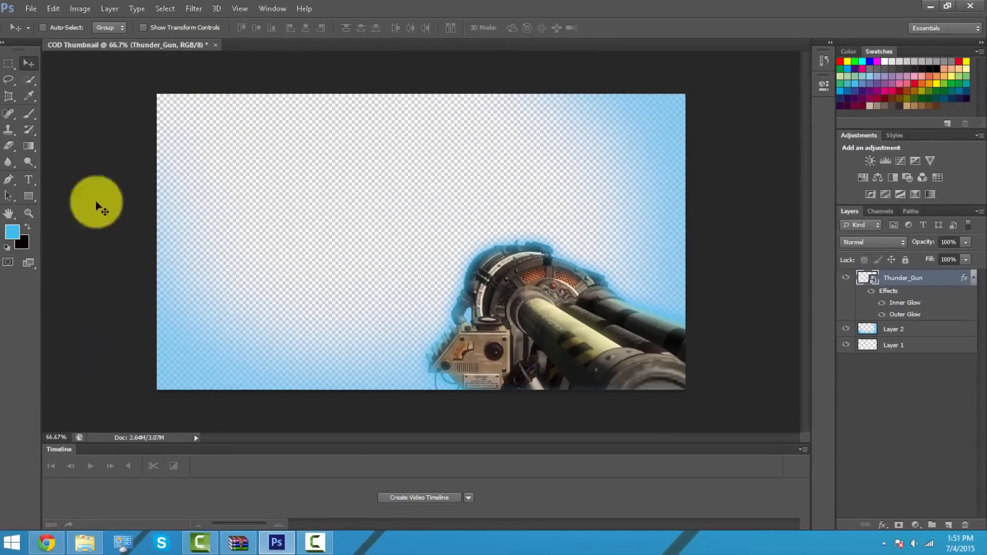
Search Chrome for 'call of duty zombie' and scroll the image results.
click(50, 540)
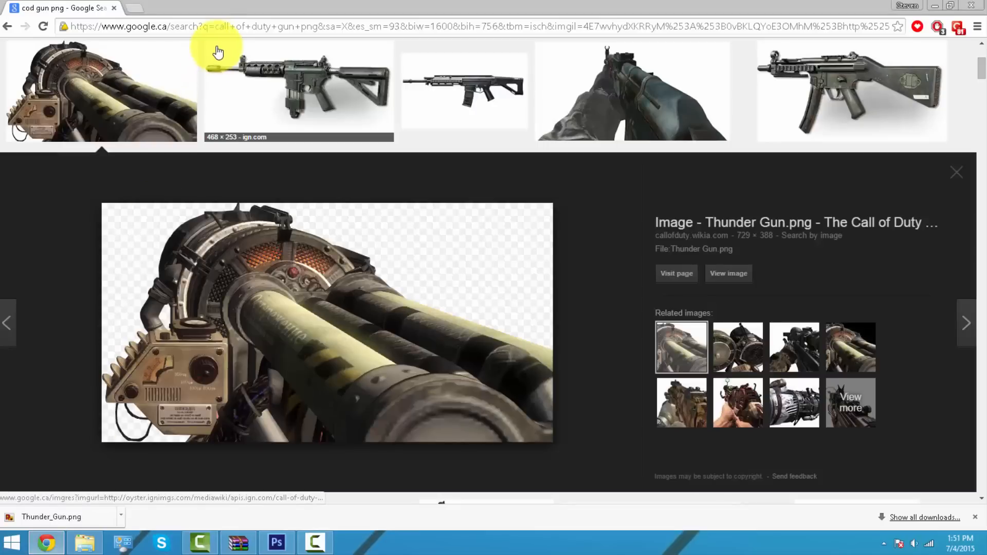
click(220, 26)
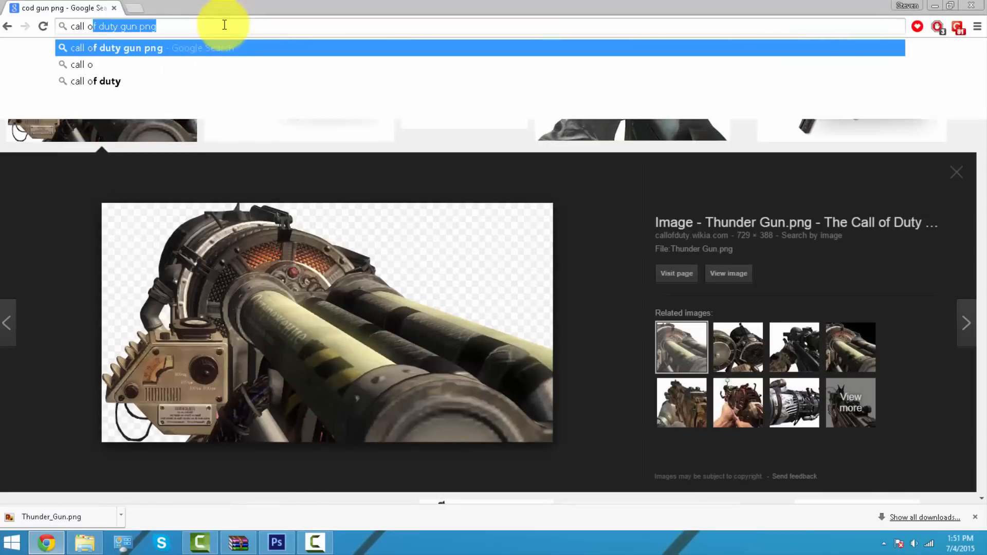
text(call of duty zombie)
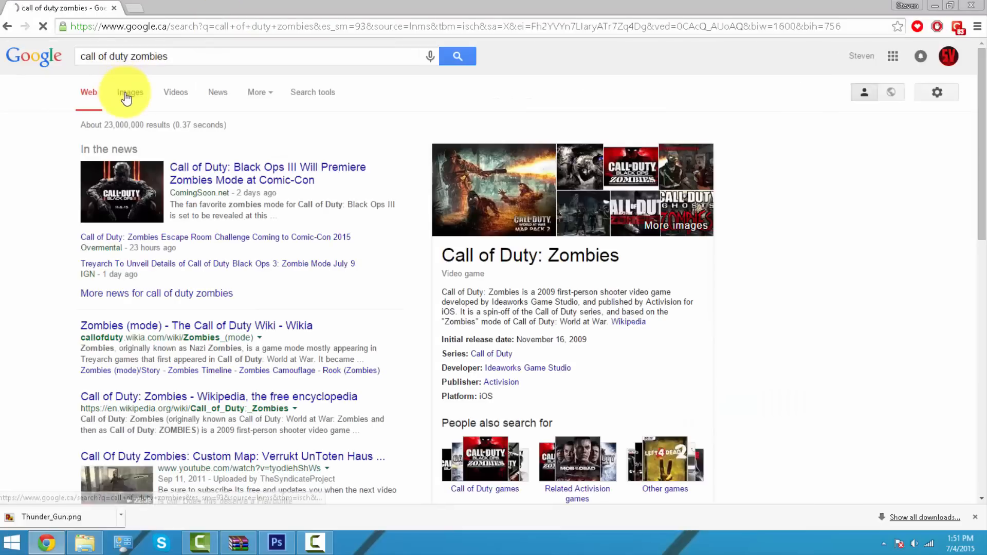
click(129, 93)
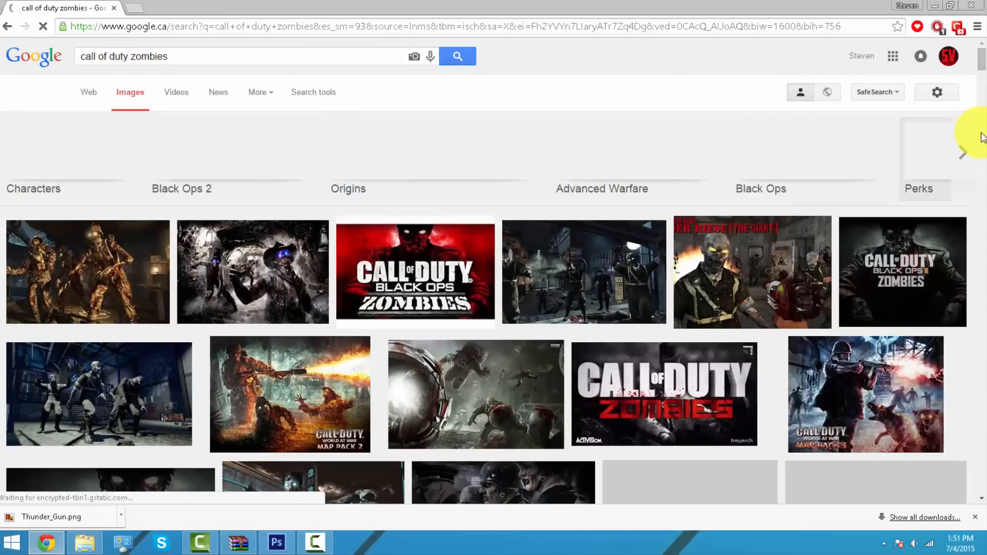
scroll(down, 3)
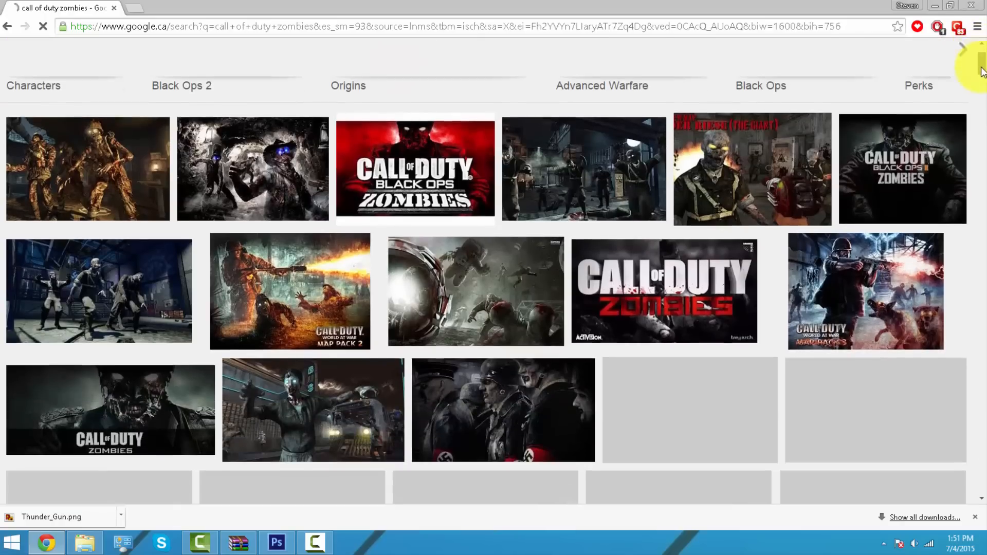
scroll(down, 3)
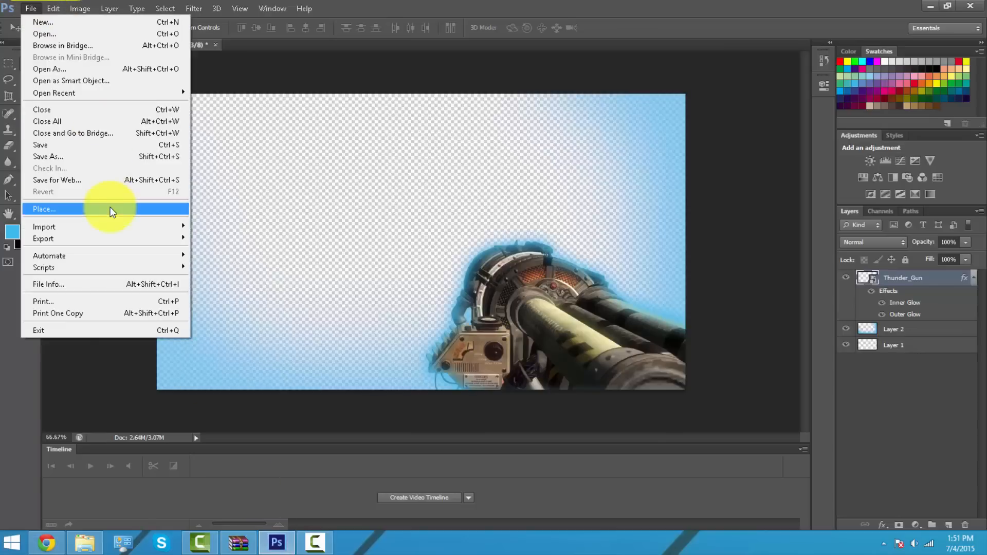
Place the zombies image from Downloads into the thumbnail.
click(44, 210)
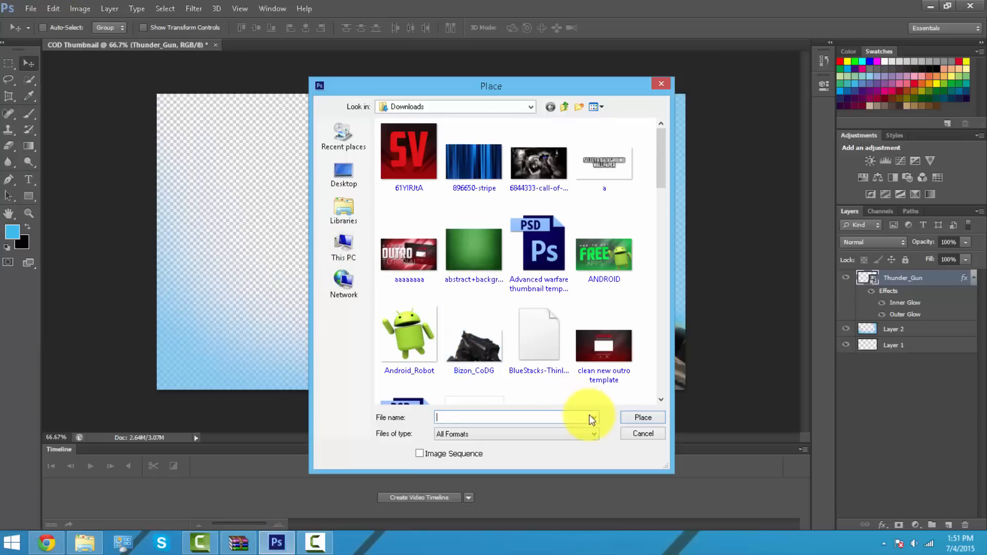
click(603, 345)
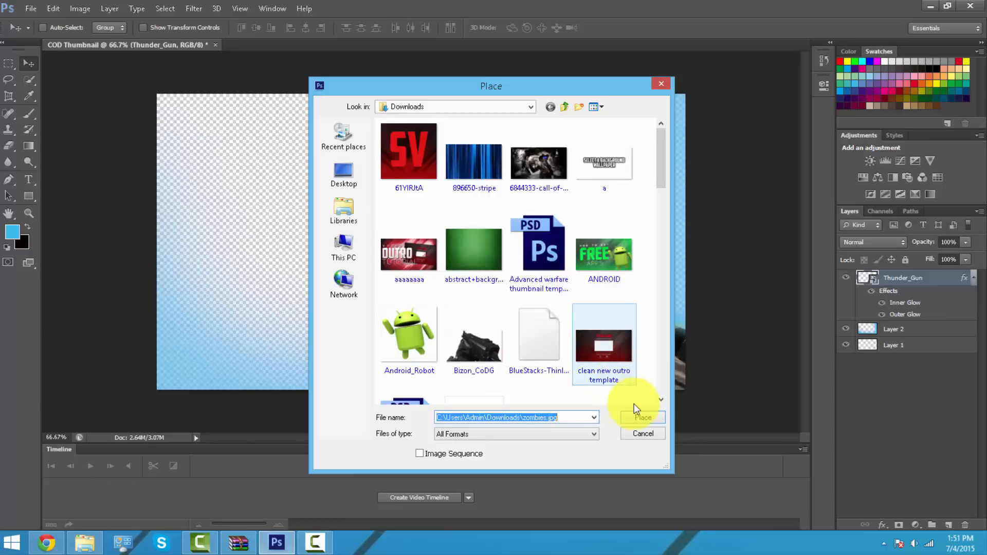
click(643, 418)
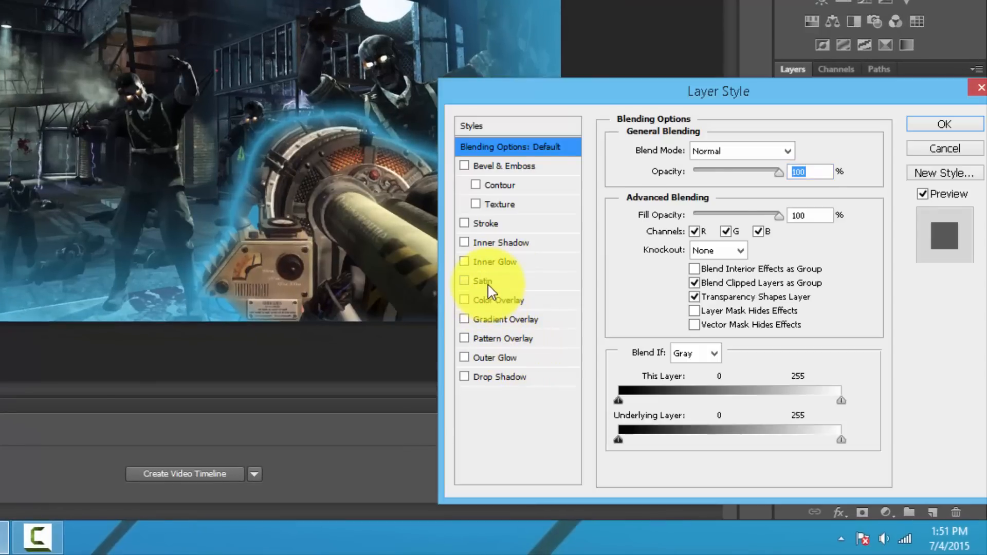
Apply a 3fbcef Satin effect in Multiply mode to the zombies layer.
click(464, 281)
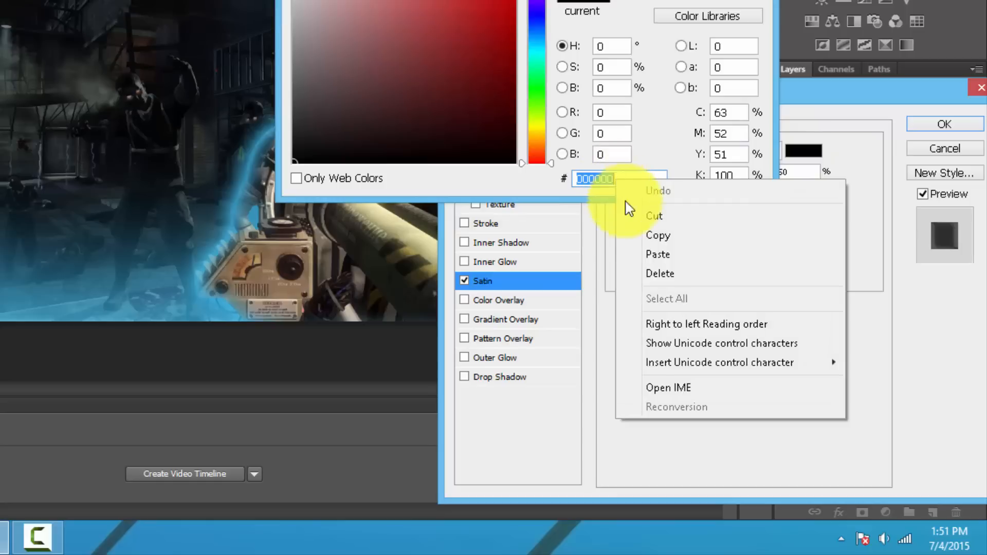
text(3fbcef)
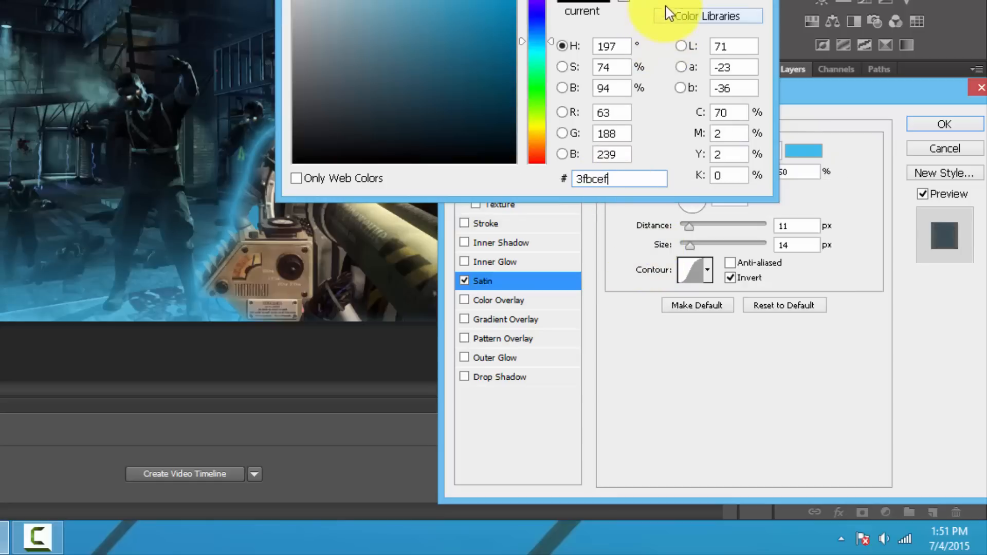
click(944, 123)
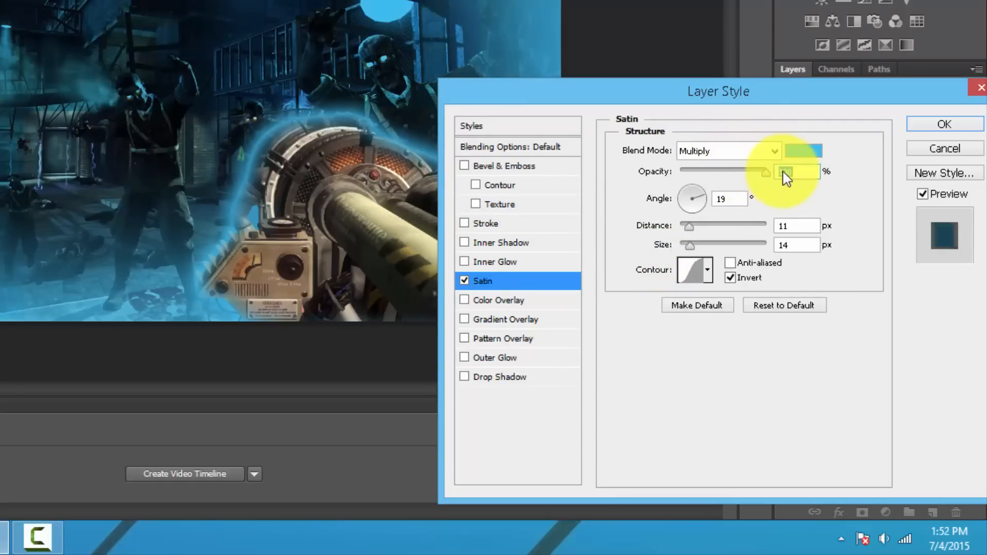
click(945, 123)
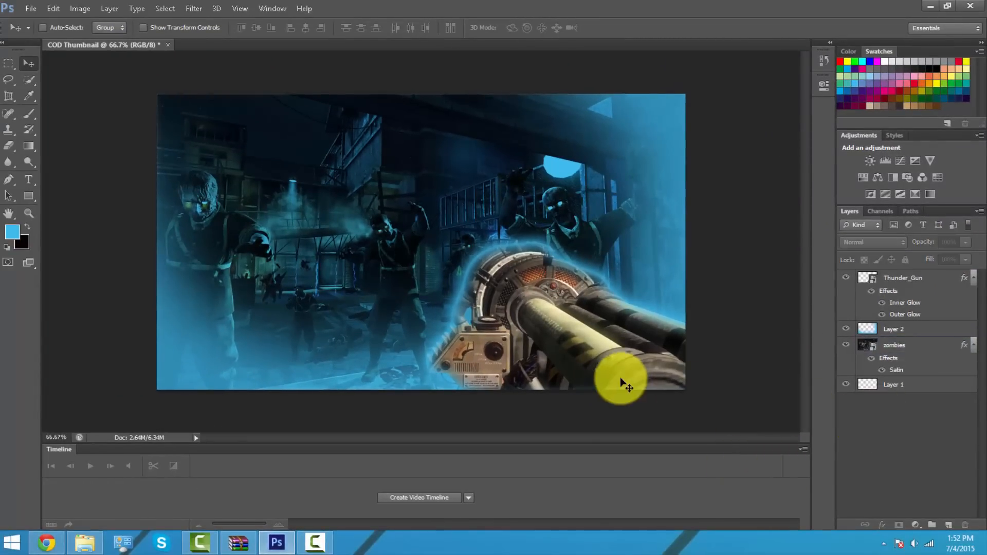
mouse_move(375, 288)
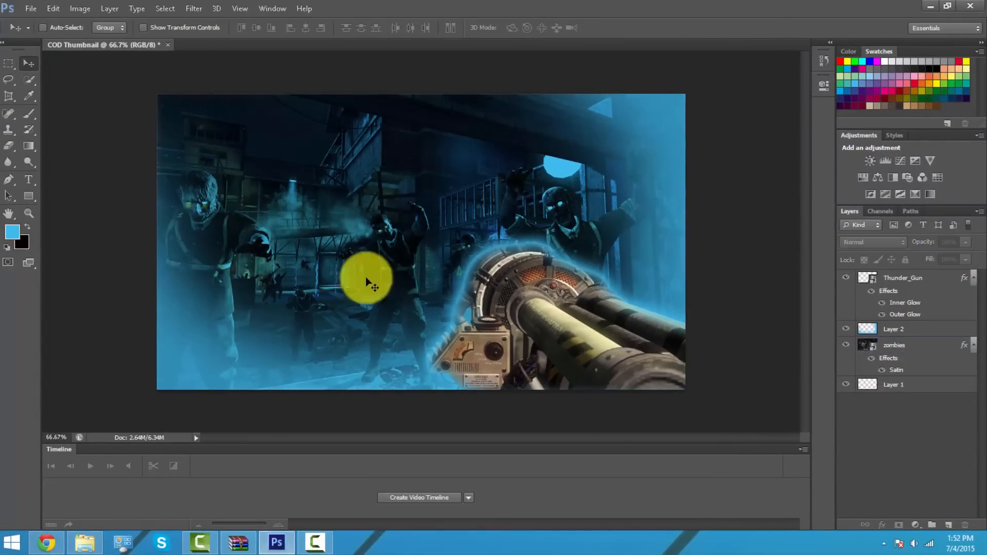
mouse_move(546, 368)
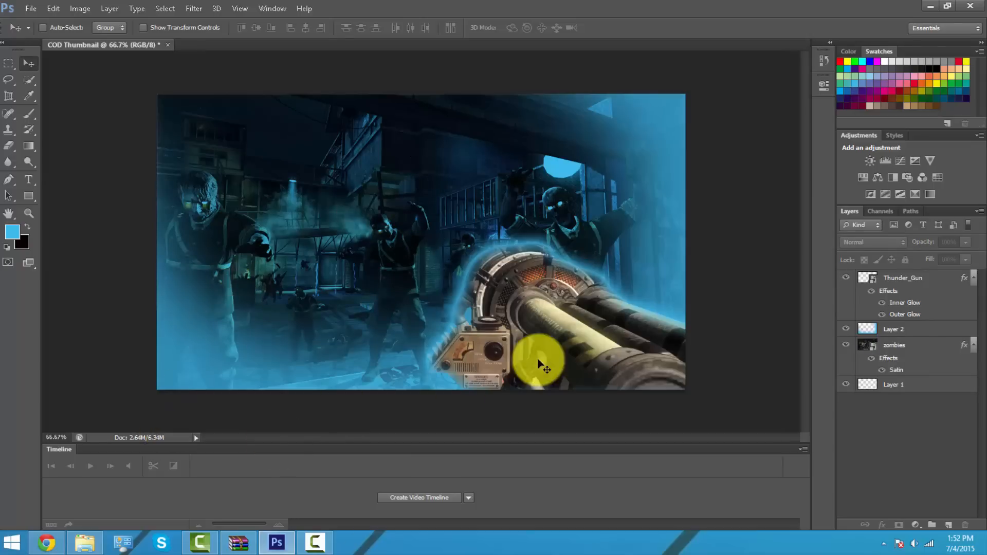
mouse_move(743, 335)
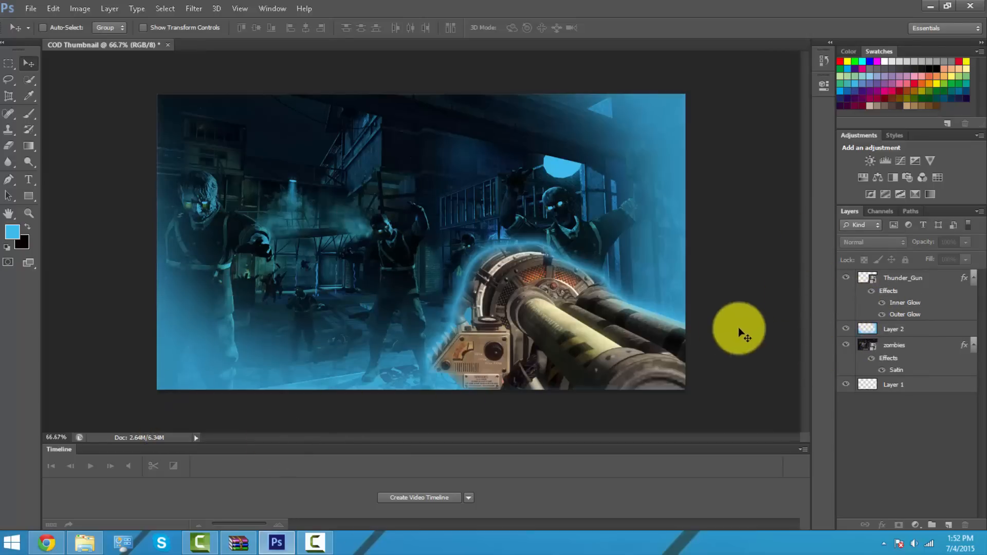
mouse_move(114, 196)
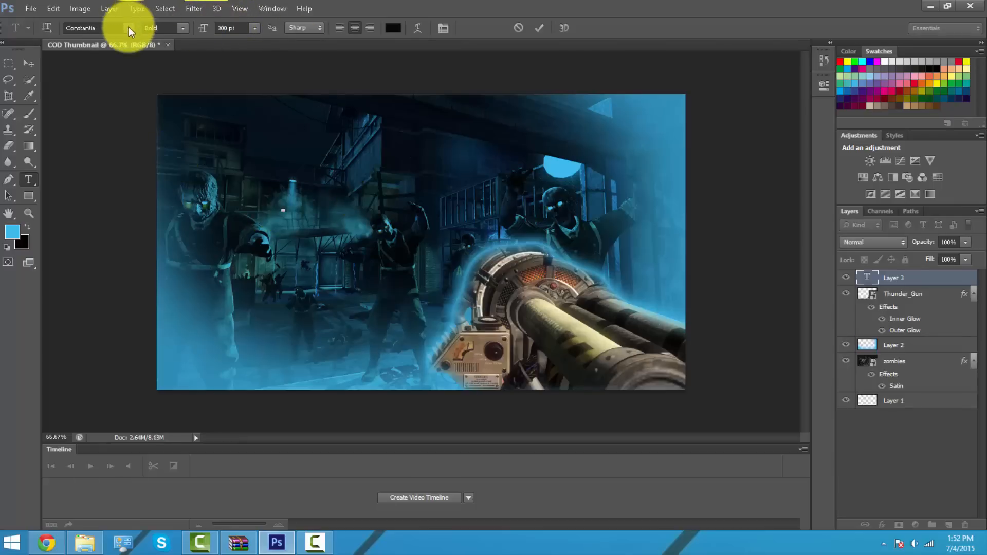
Set the ZOMBIES text in the True Lies font and move it near the top.
click(127, 29)
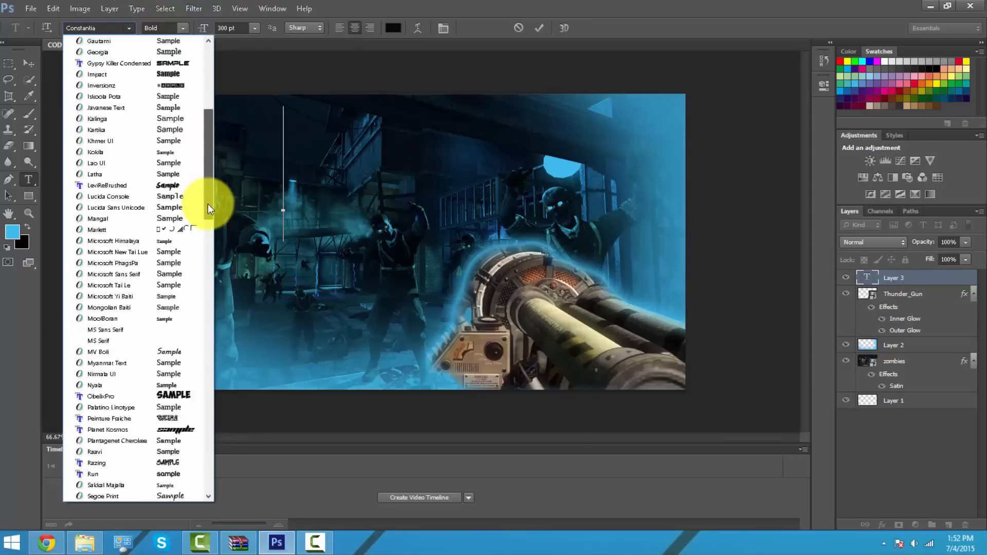
scroll(down, 3)
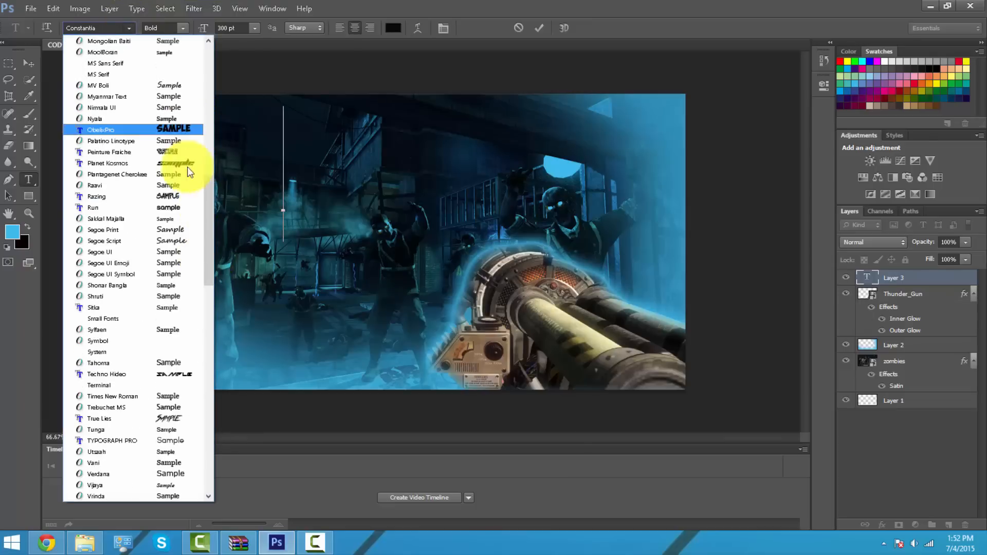
click(108, 163)
text(COD)
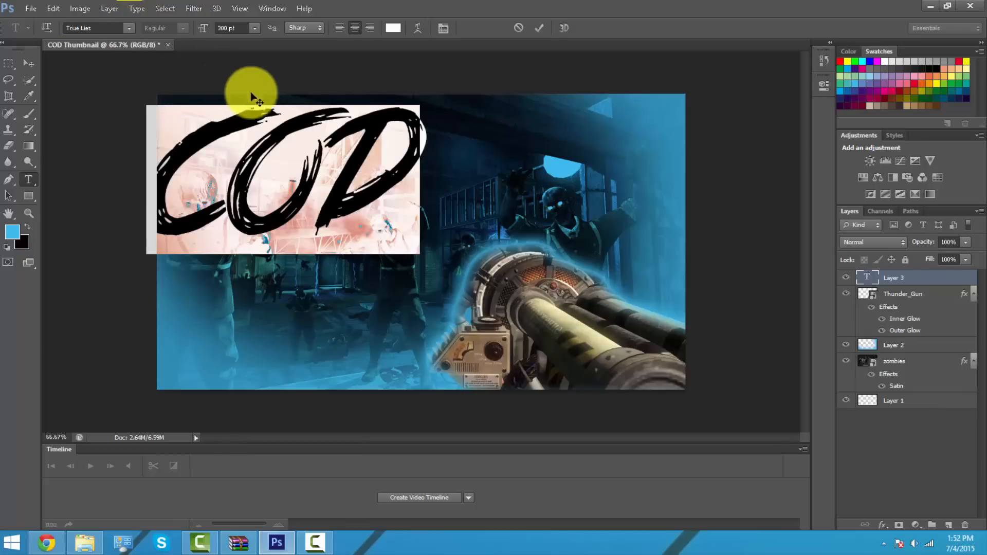
mouse_move(361, 162)
text(ZOMBIES)
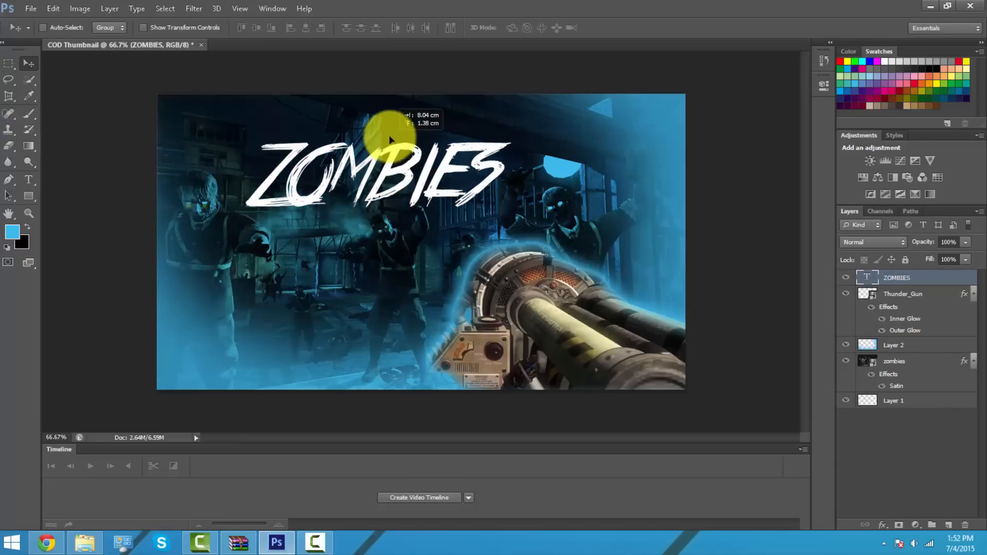
drag(387, 138, 384, 182)
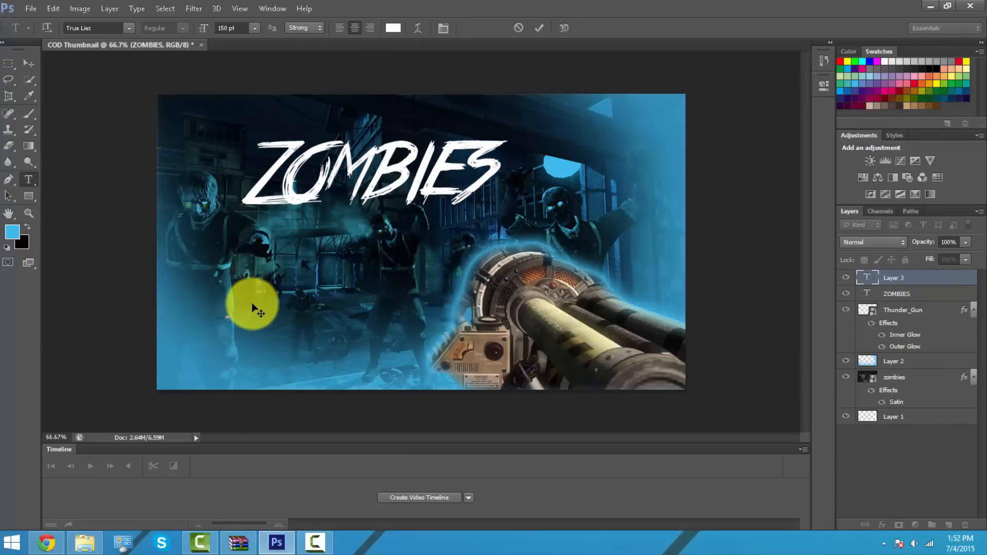
Type the ROUND 50 text line below the ZOMBIES title.
text(RO)
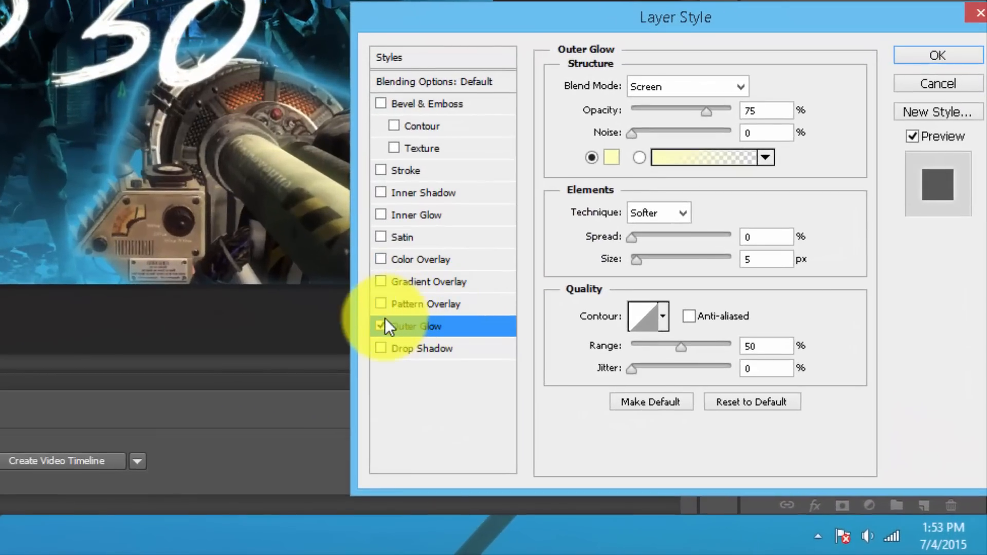
Give ROUND 50 a light-blue 3fbcef outer glow sized 43 px.
click(380, 326)
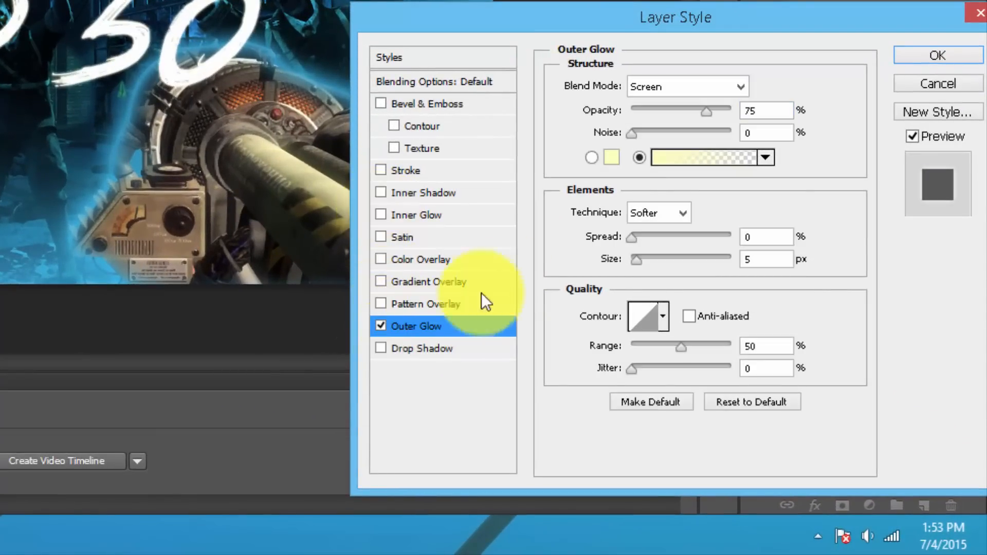
click(612, 157)
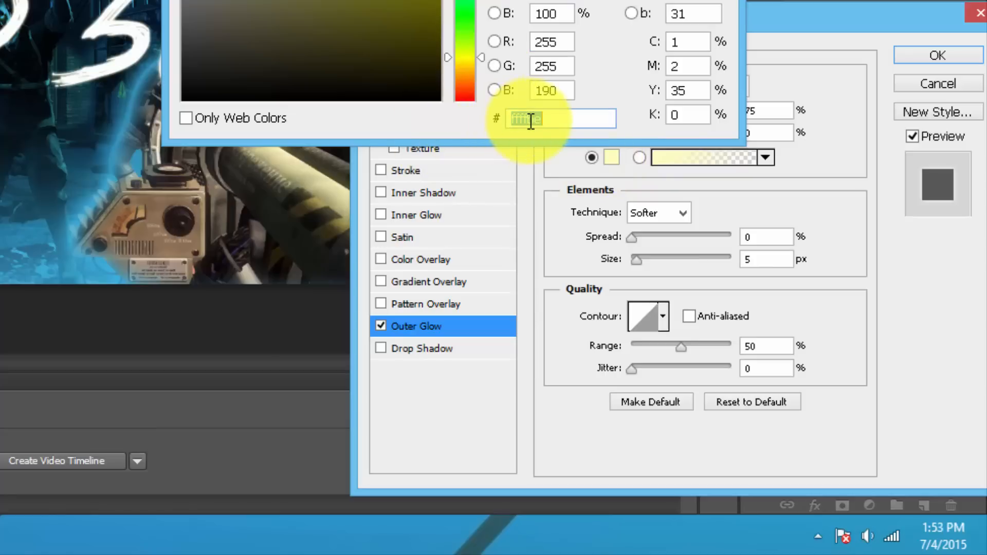
text(3fbcef)
click(769, 259)
text(43)
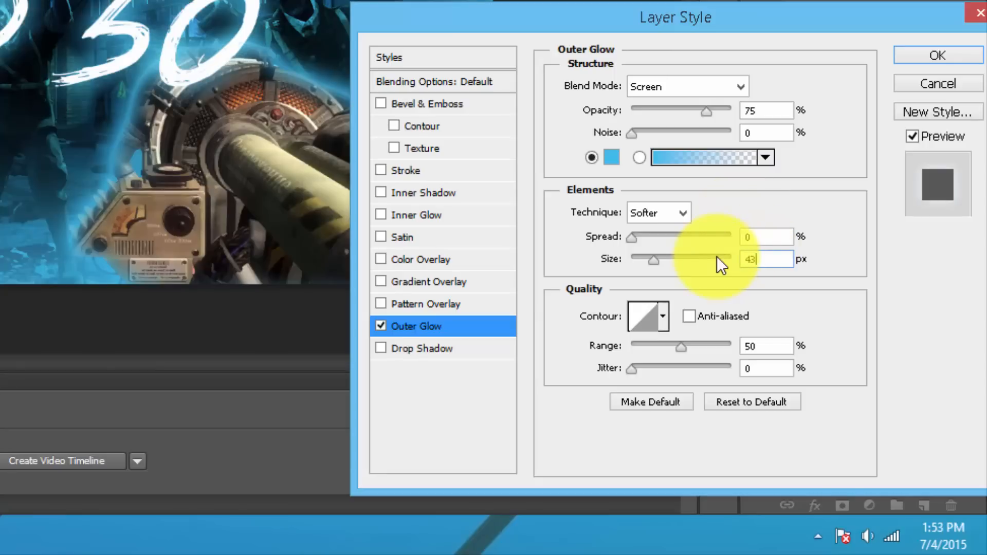
mouse_move(714, 116)
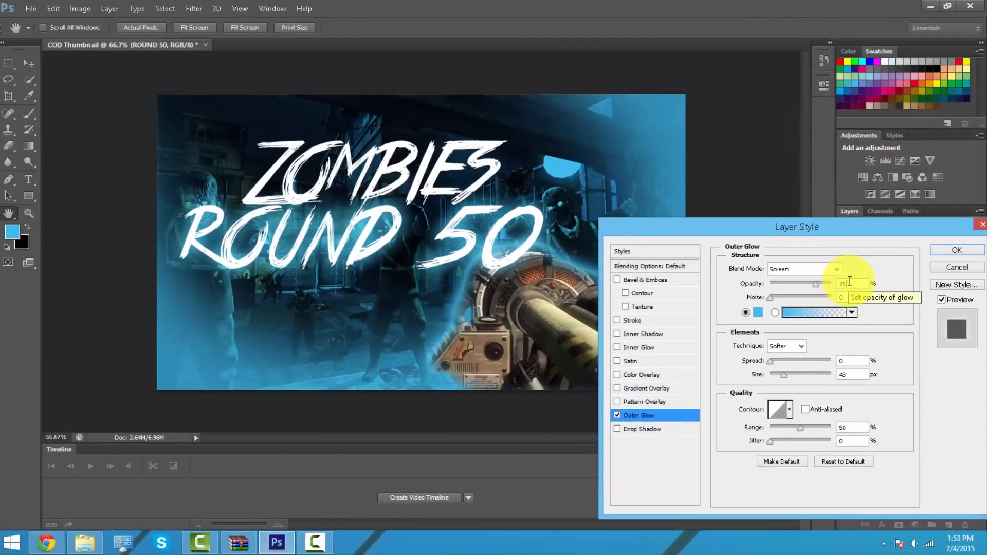
click(958, 250)
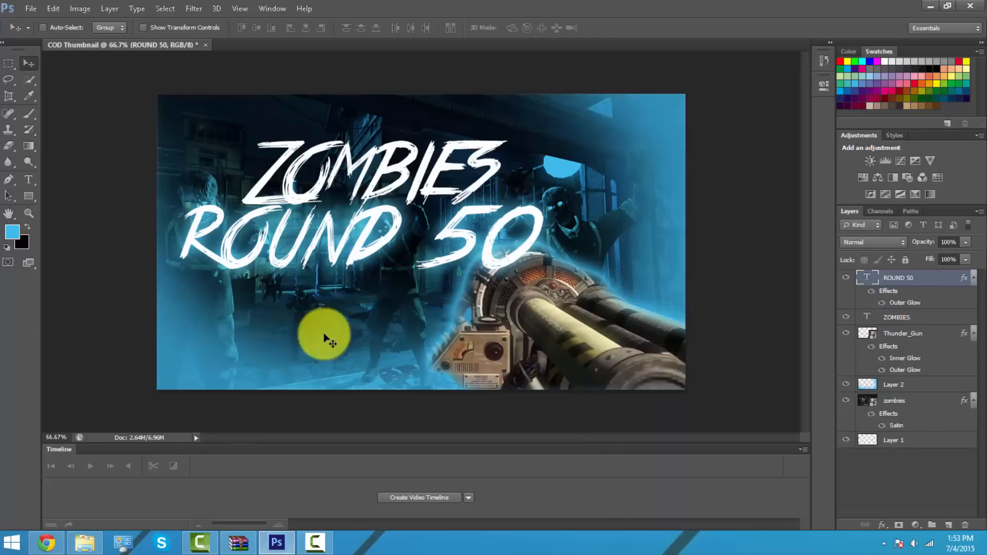
click(29, 180)
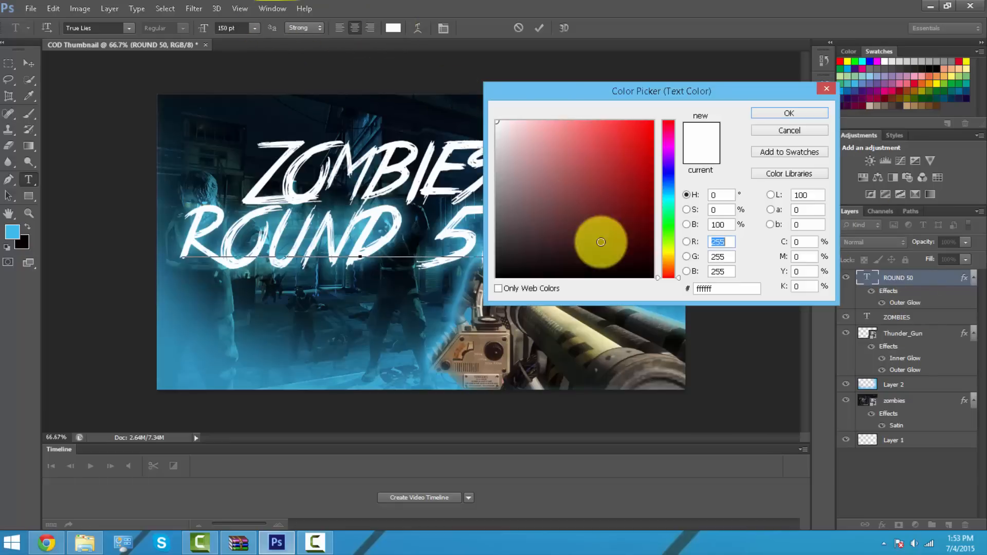
Color the ROUND 50 text 3fbcef and lower its outer glow opacity to 25%.
right_click(726, 288)
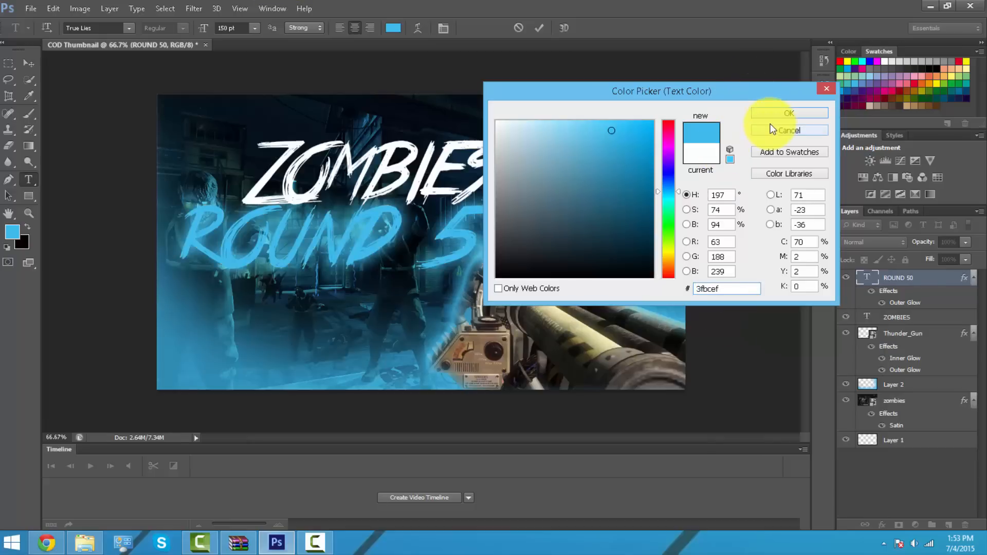
click(789, 113)
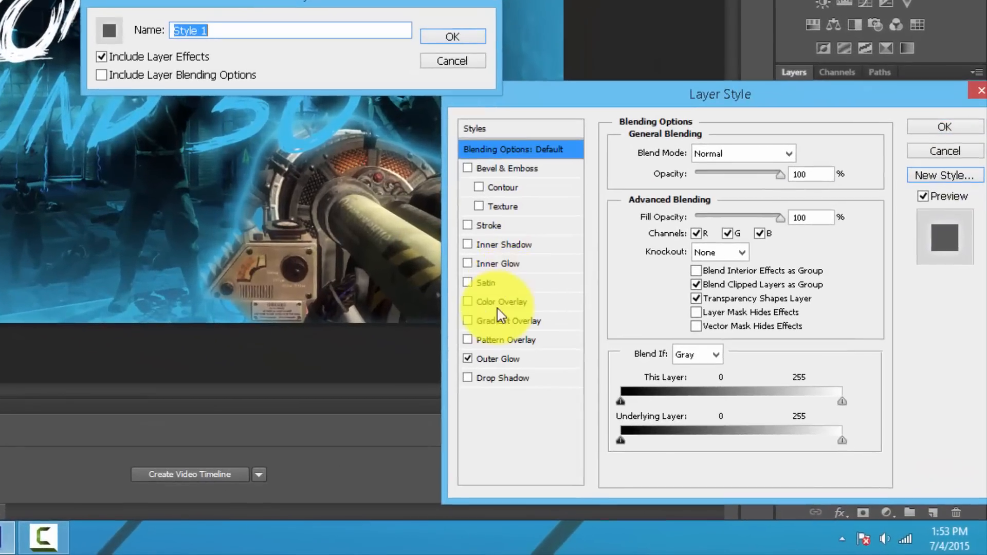
click(498, 359)
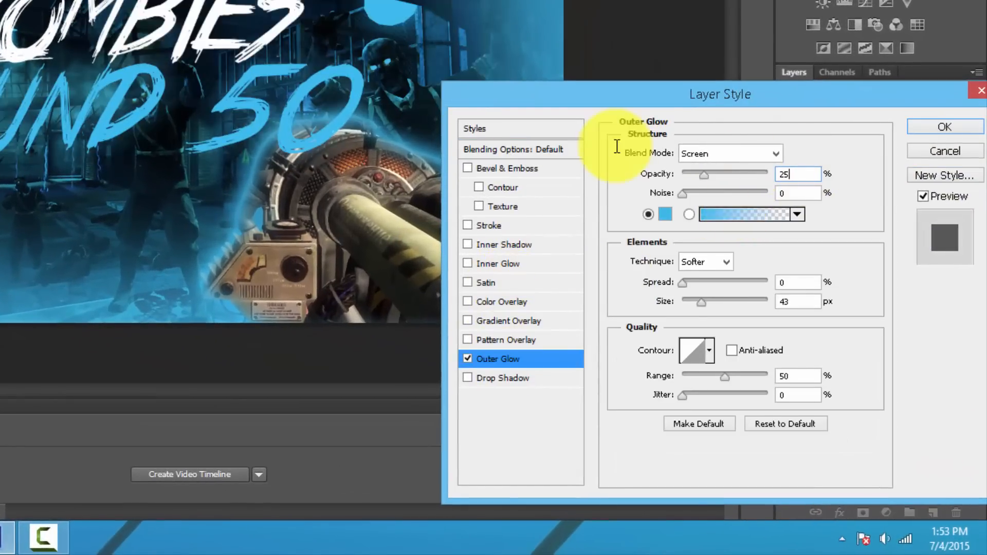
click(943, 126)
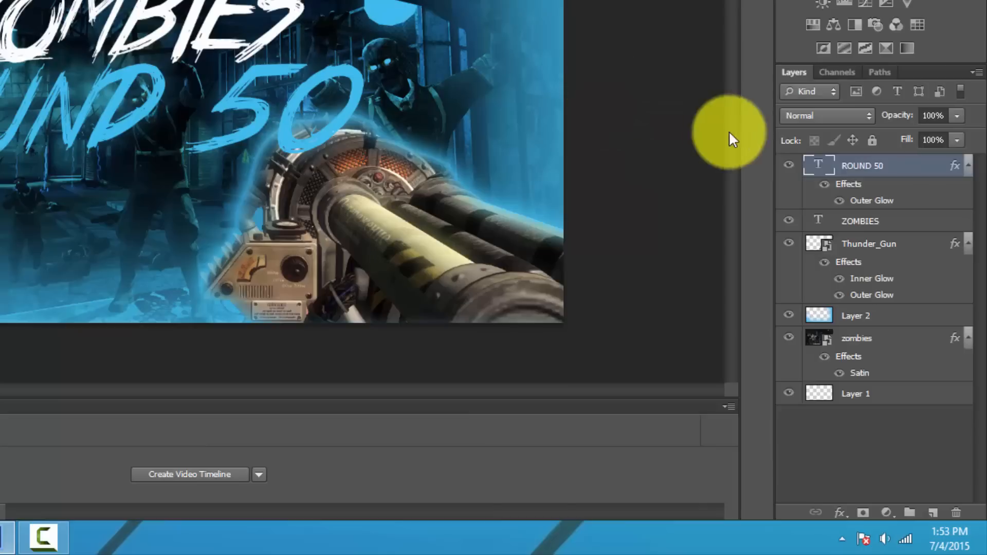
Give the ZOMBIES title a subtle white outer glow with a changed blend mode.
right_click(860, 220)
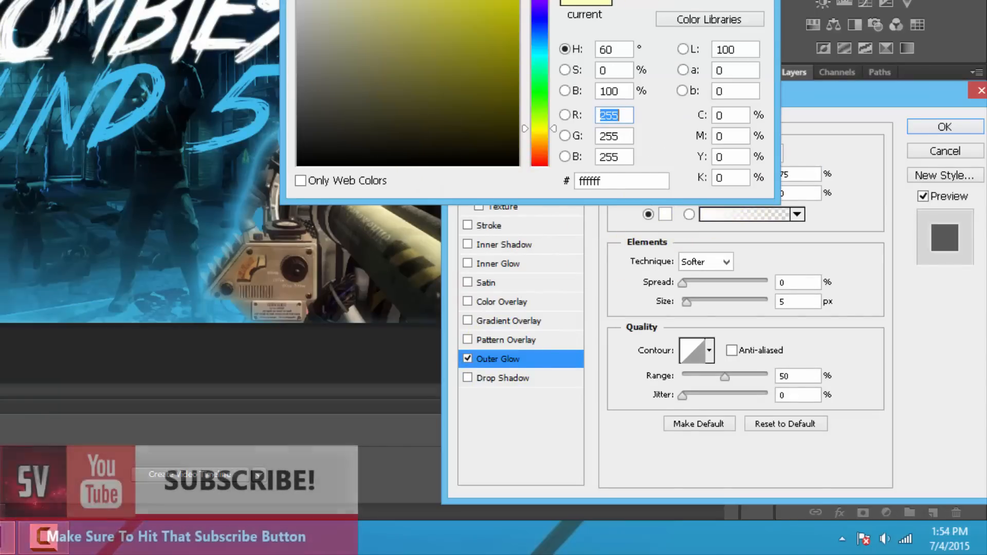
click(942, 126)
text(43)
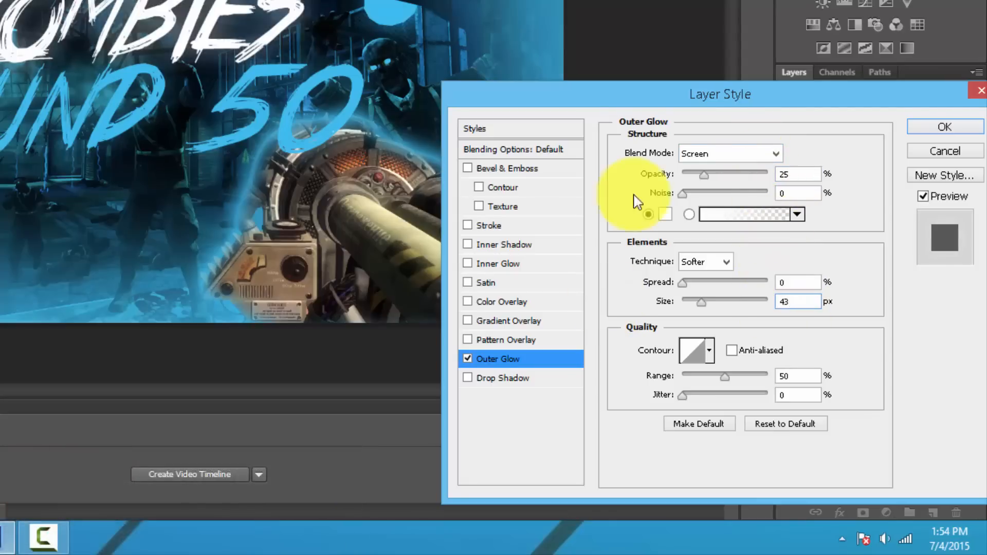
click(730, 154)
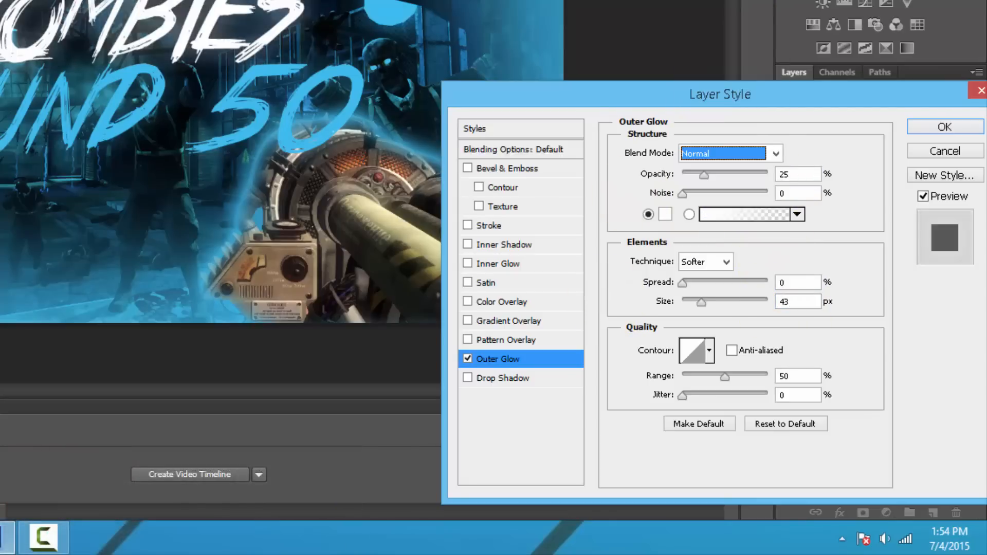
click(943, 127)
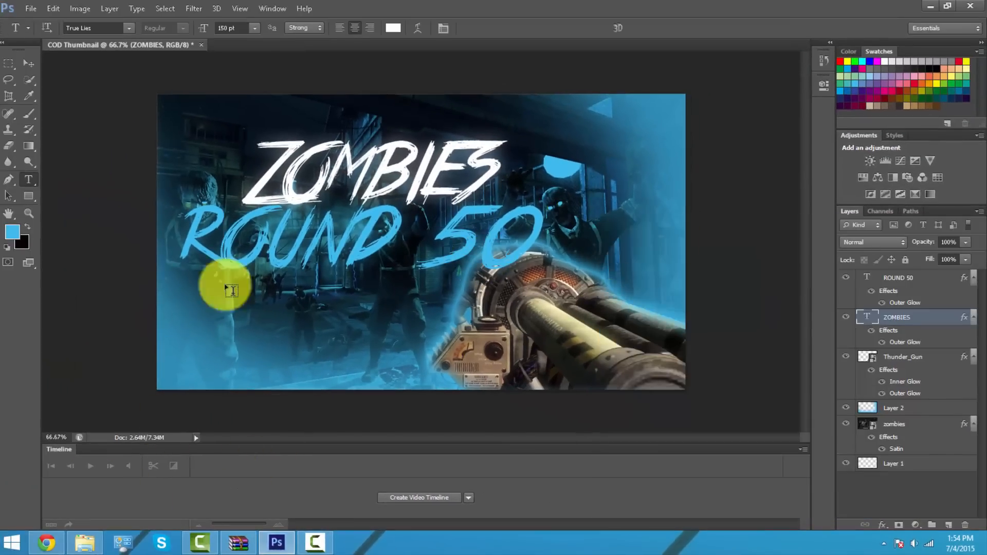
mouse_move(558, 281)
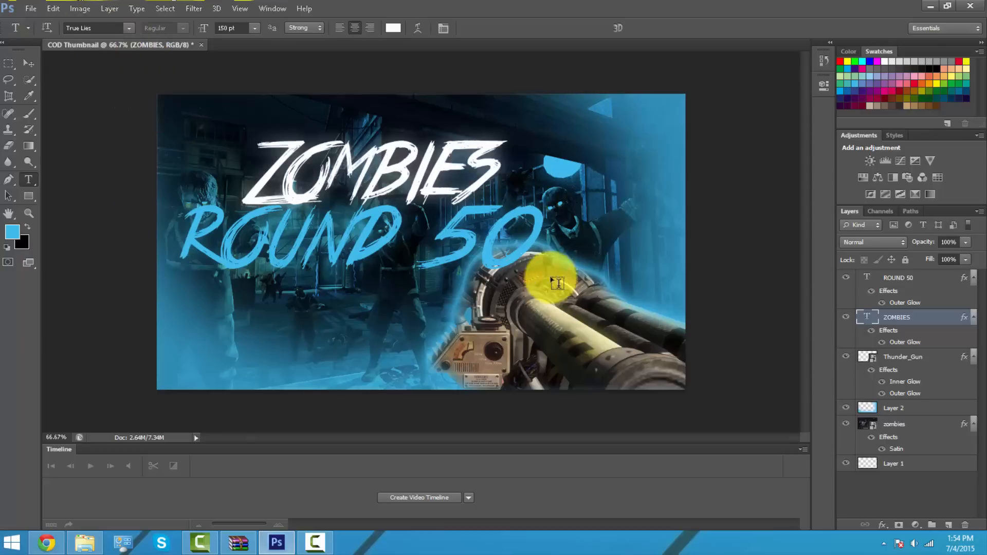
click(895, 425)
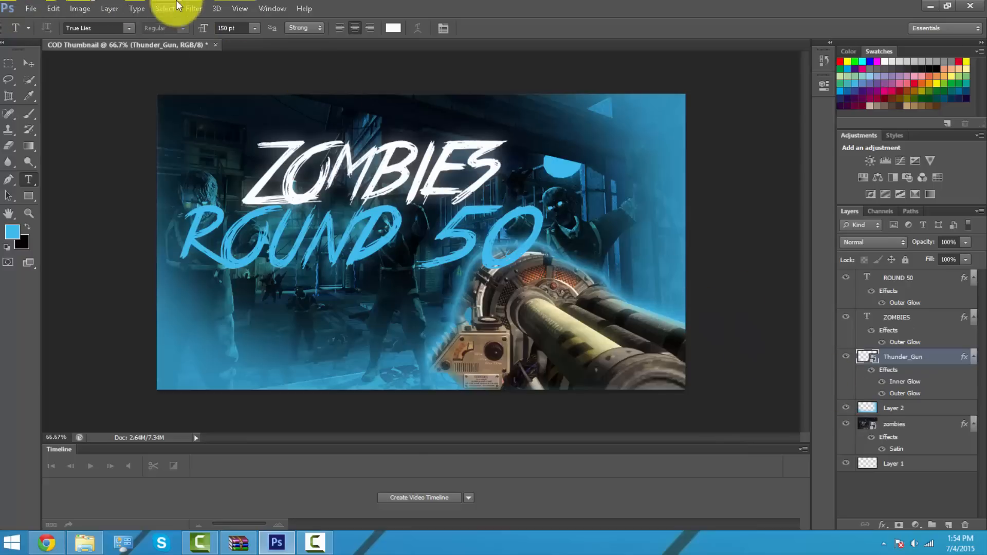
Place Ray_Gun_BO, flip it horizontally, and commit it at the lower-left corner.
click(29, 8)
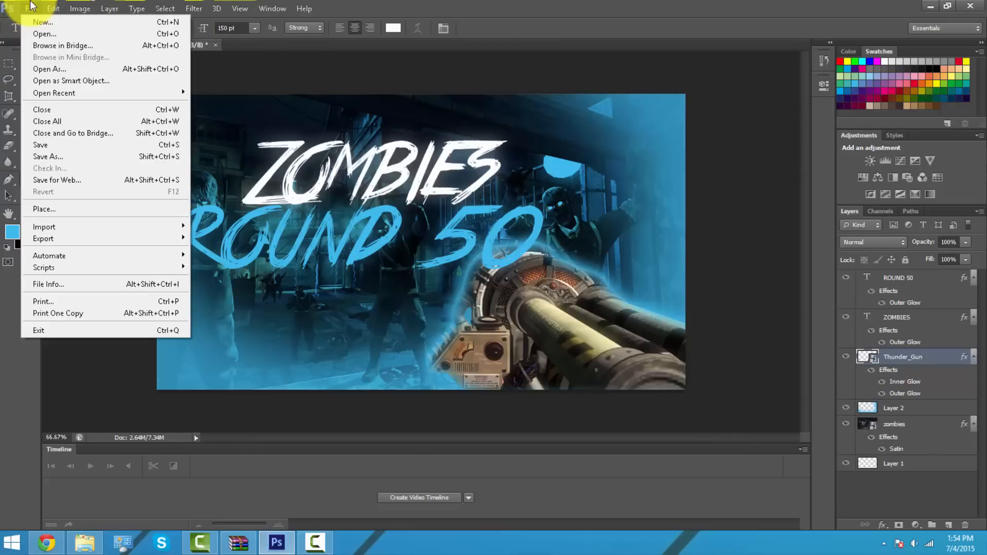
click(45, 209)
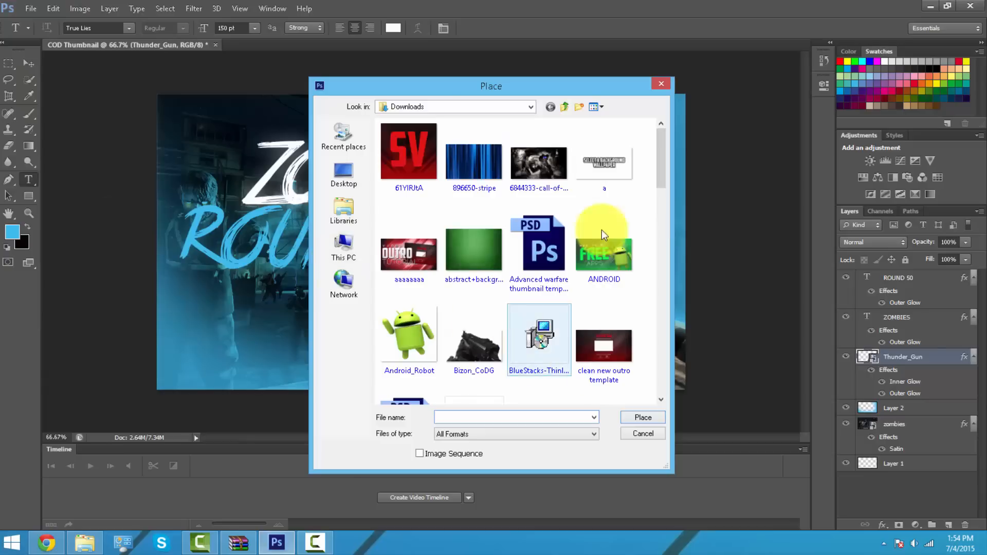
scroll(down, 3)
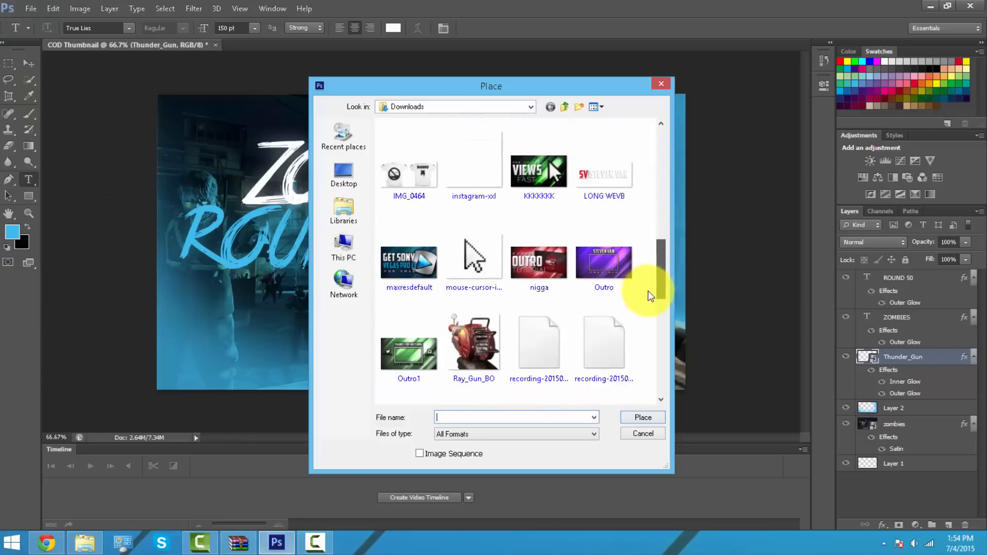
click(643, 434)
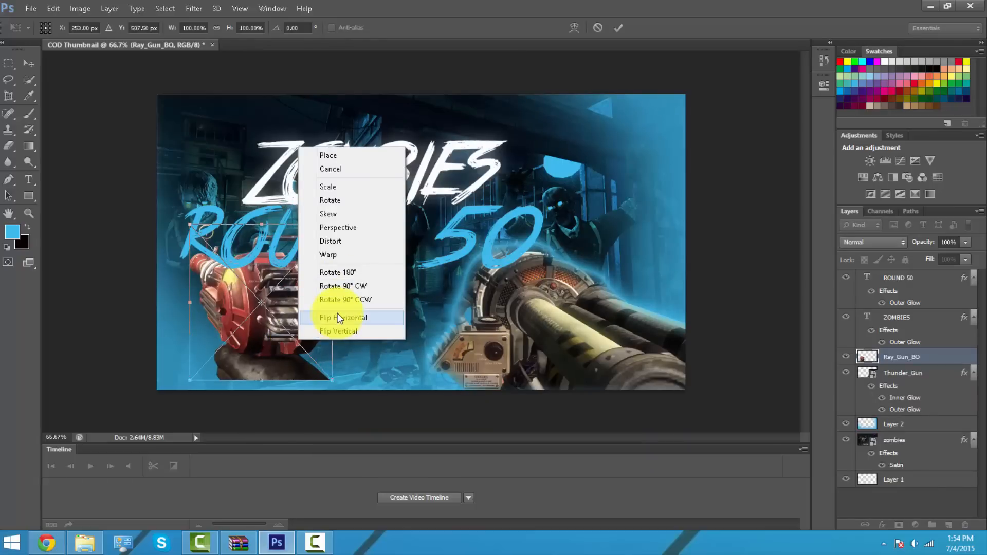
click(343, 318)
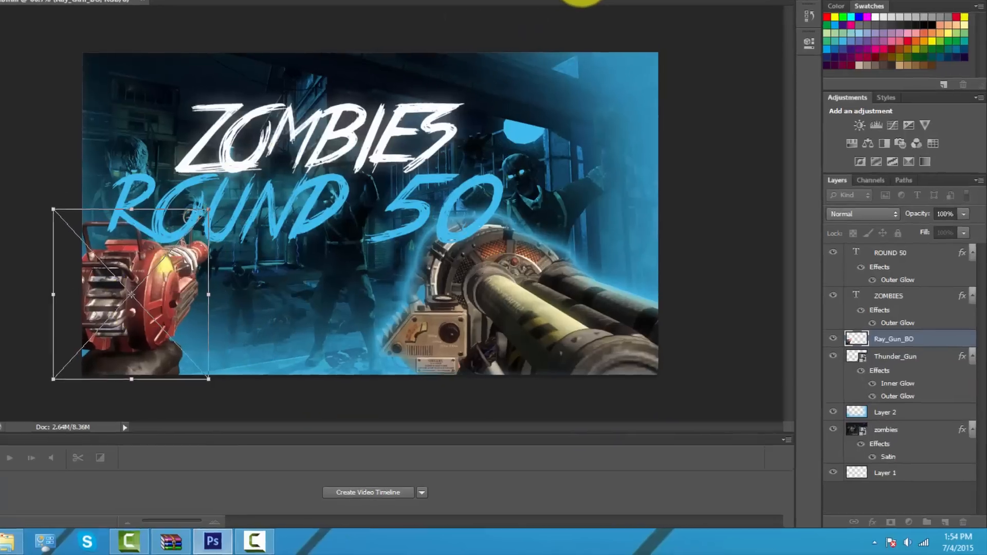
right_click(894, 339)
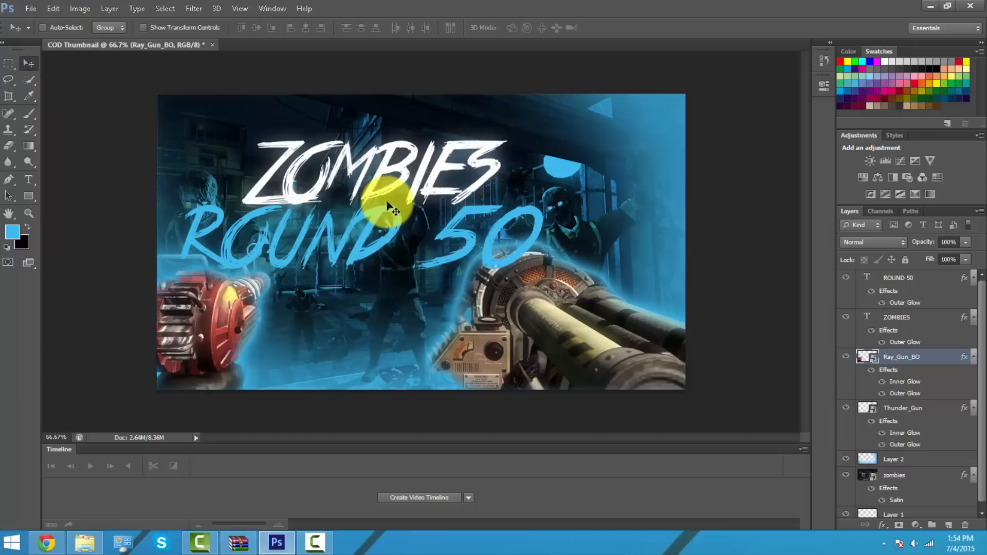
mouse_move(694, 234)
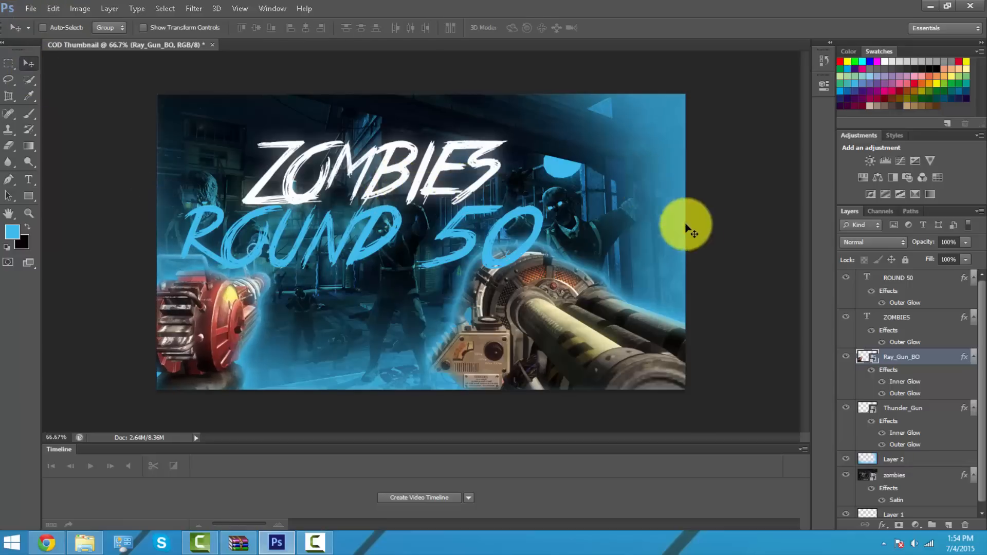
mouse_move(88, 65)
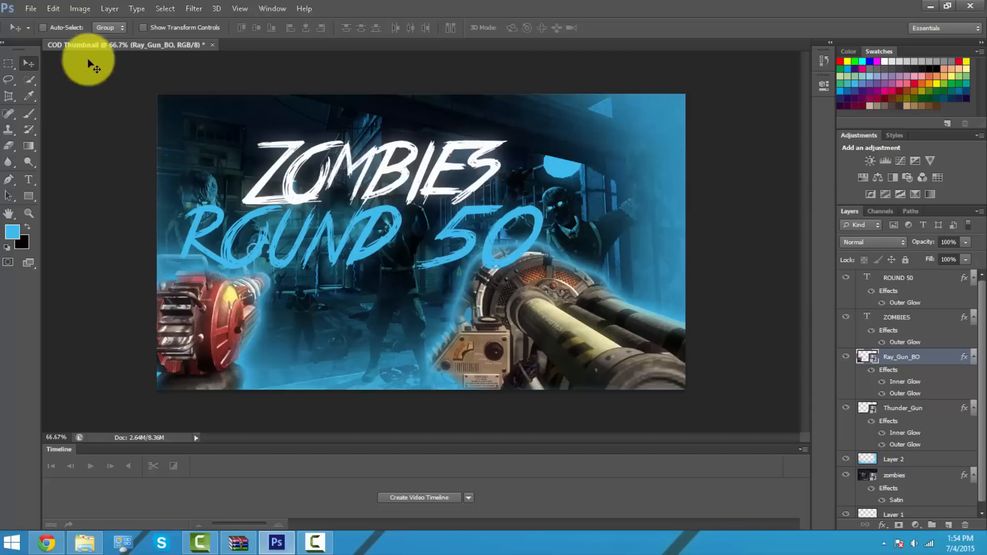
click(165, 8)
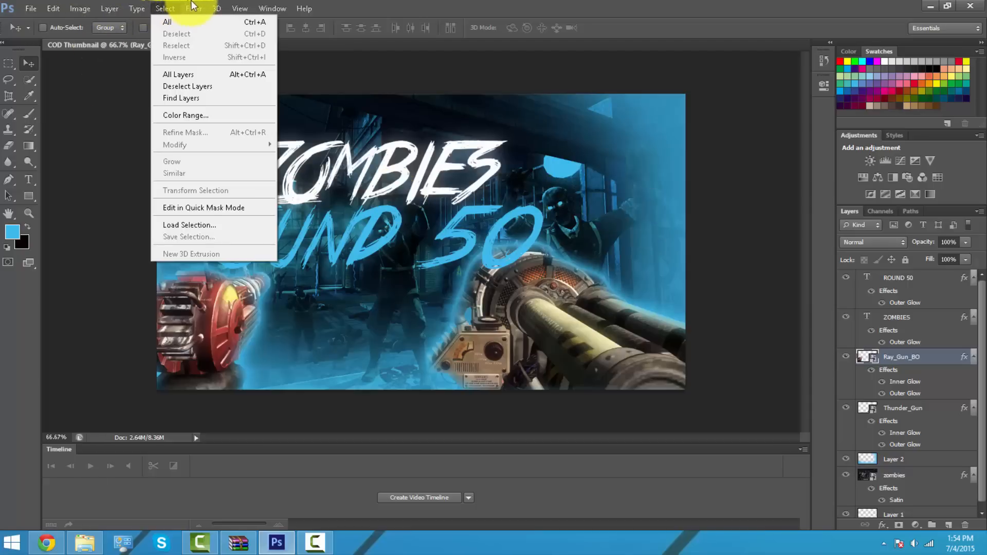
Apply two positioned Movie Prime lens flares to the zombies background.
click(193, 9)
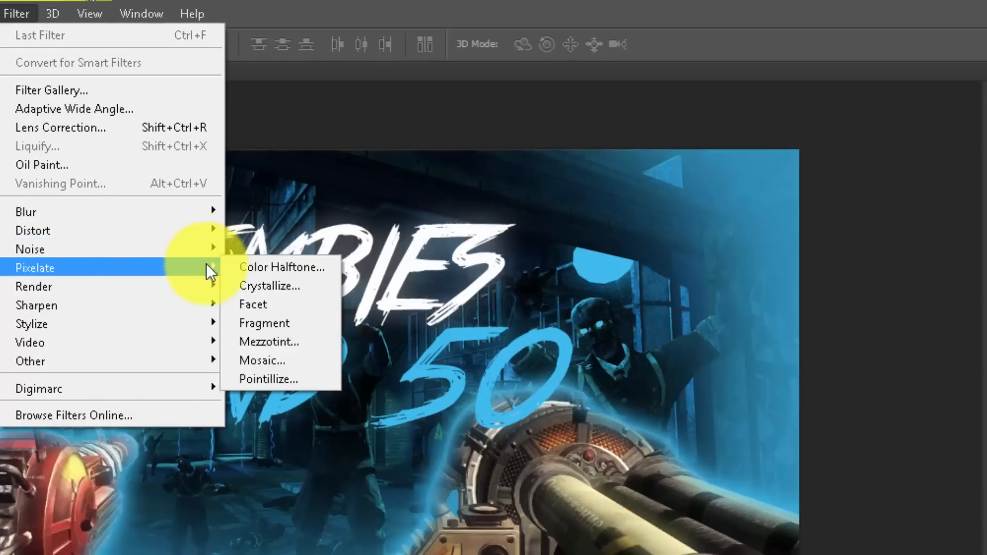
mouse_move(34, 287)
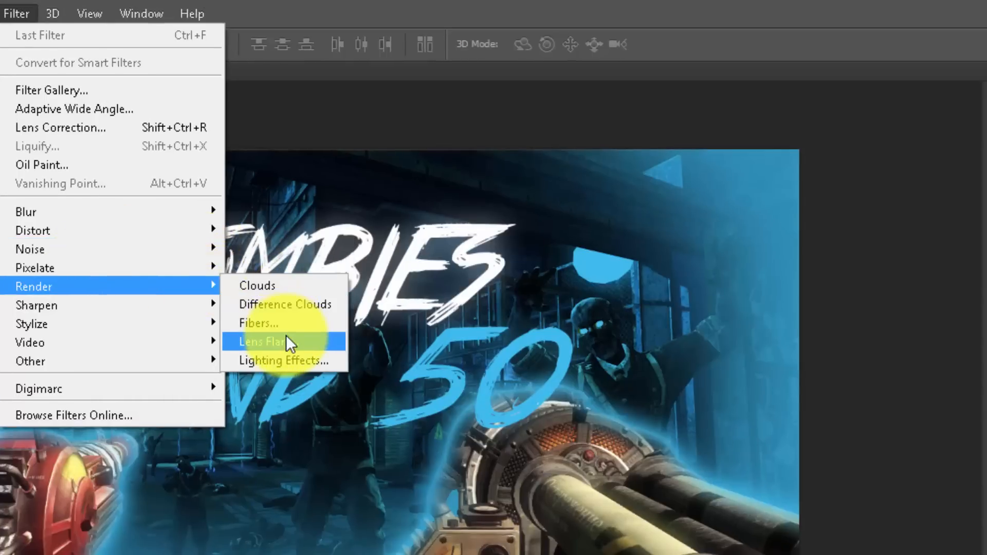
click(270, 342)
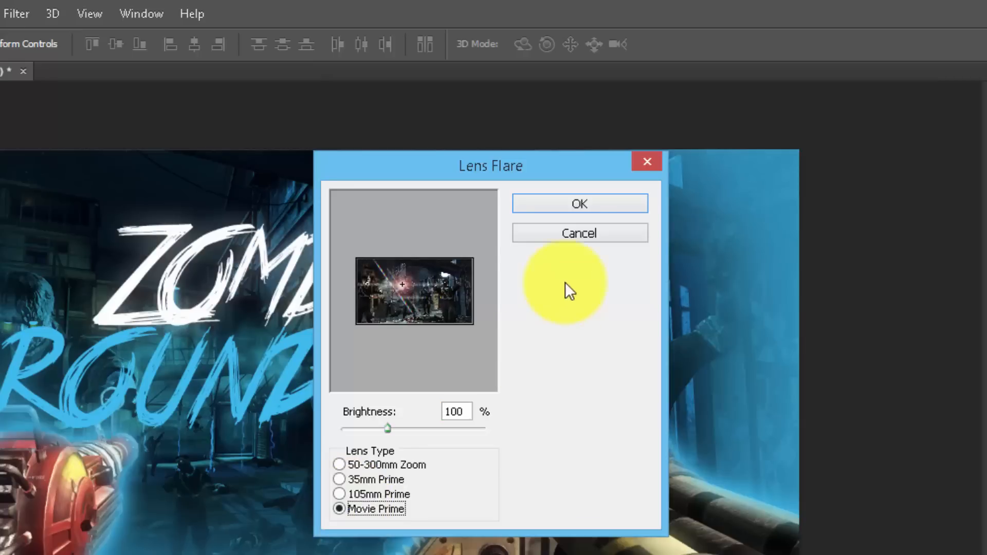
click(580, 204)
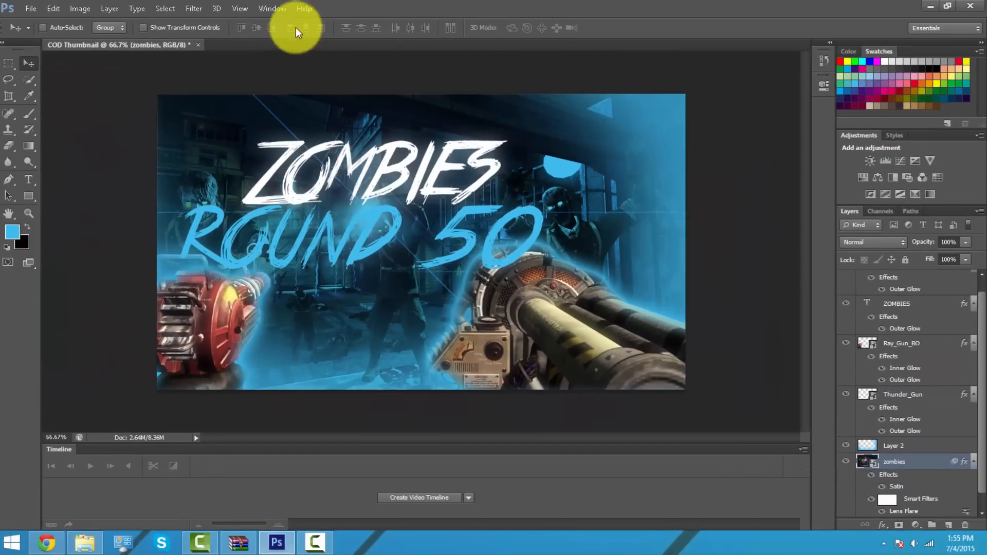
click(194, 8)
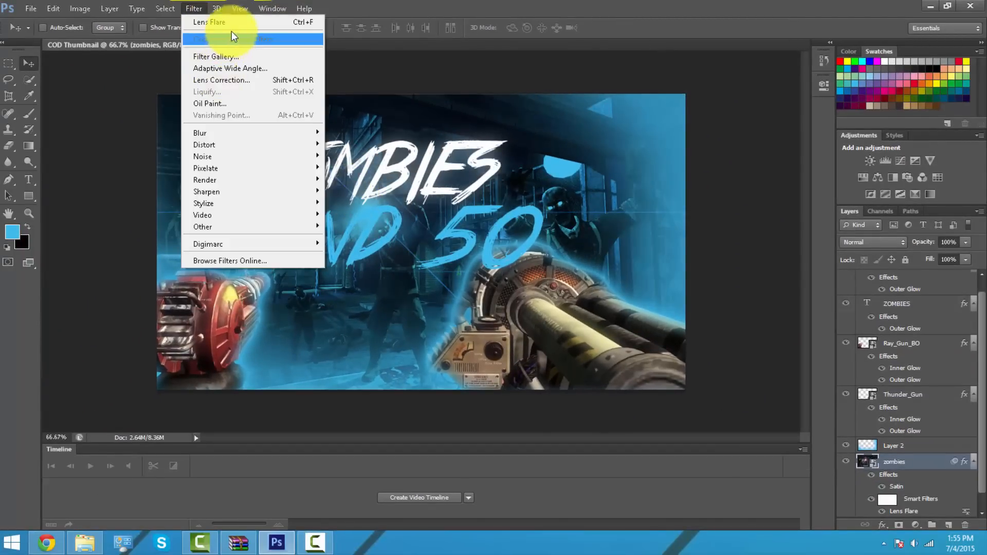
mouse_move(290, 168)
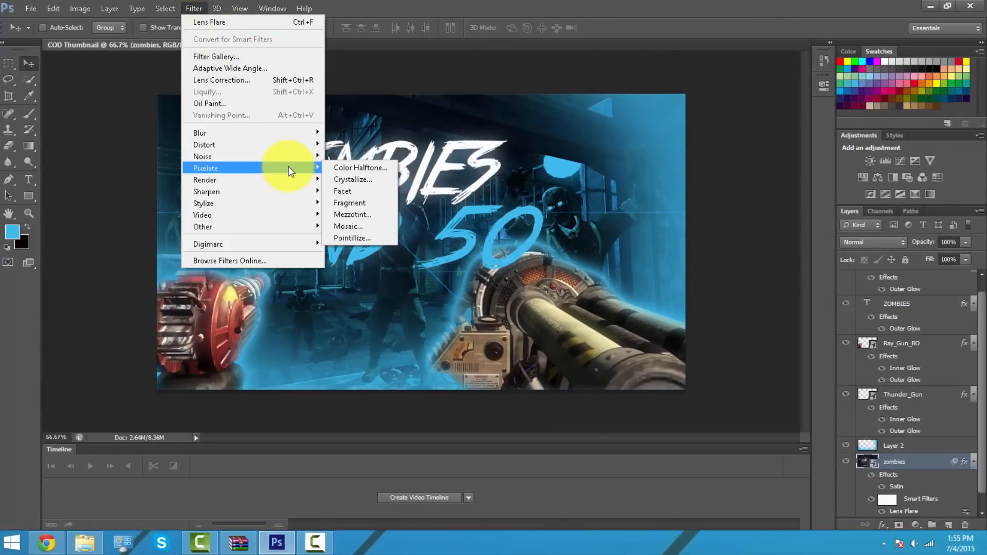
mouse_move(318, 191)
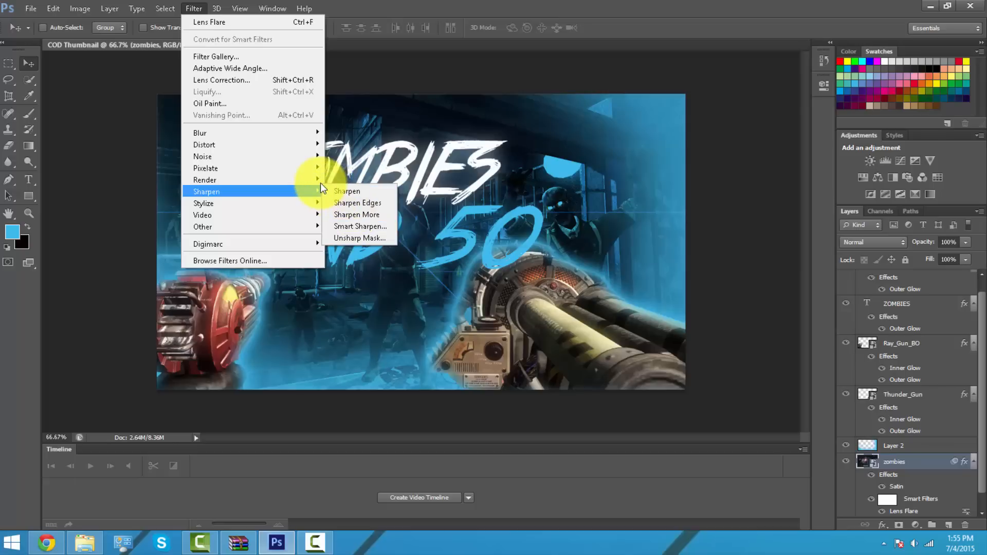
click(211, 22)
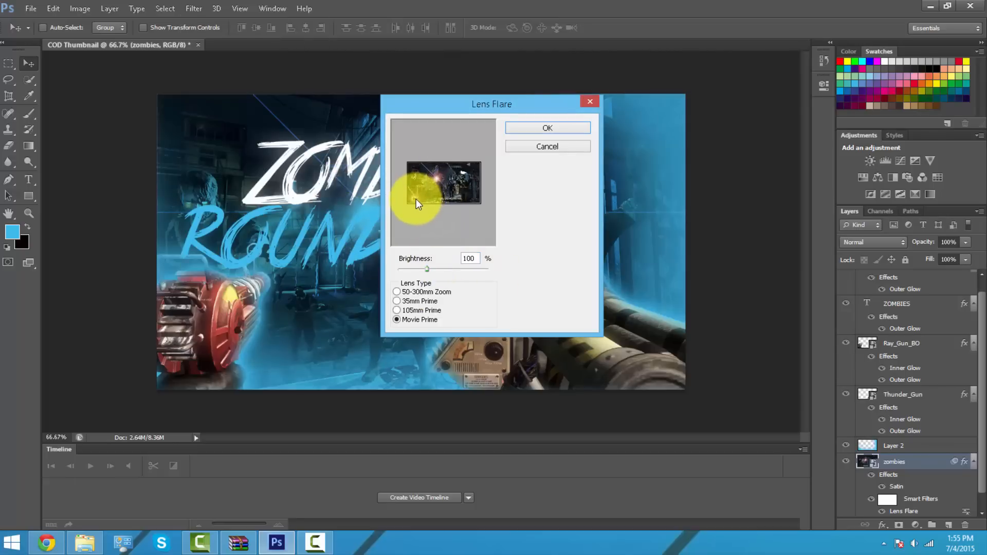
click(548, 127)
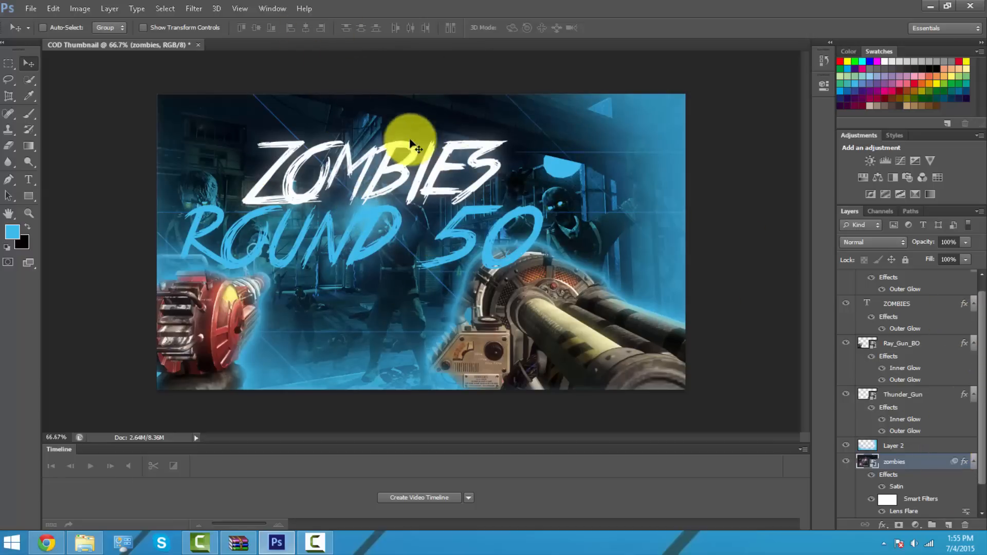
Add a Hue/Saturation adjustment layer above all layers and shift its Hue slider.
click(898, 278)
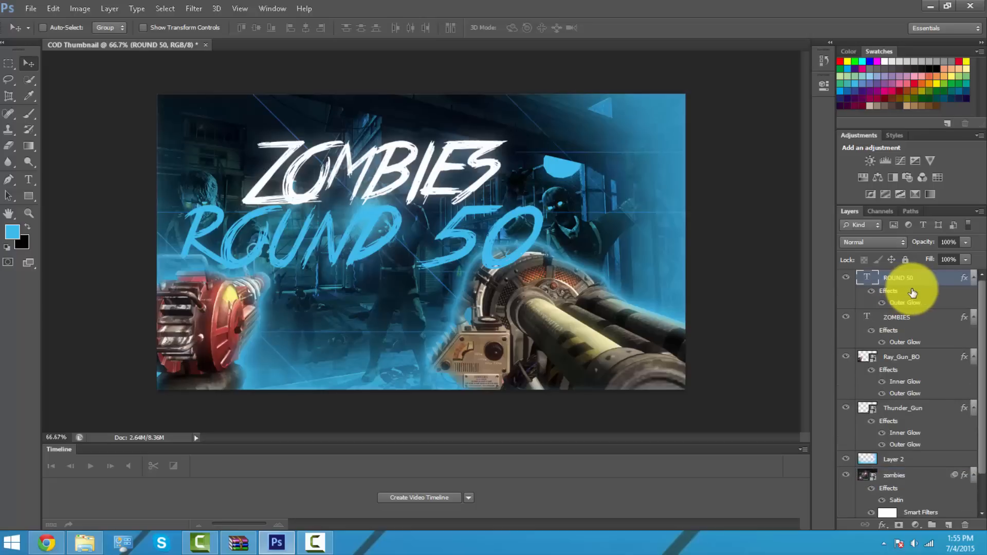
click(897, 317)
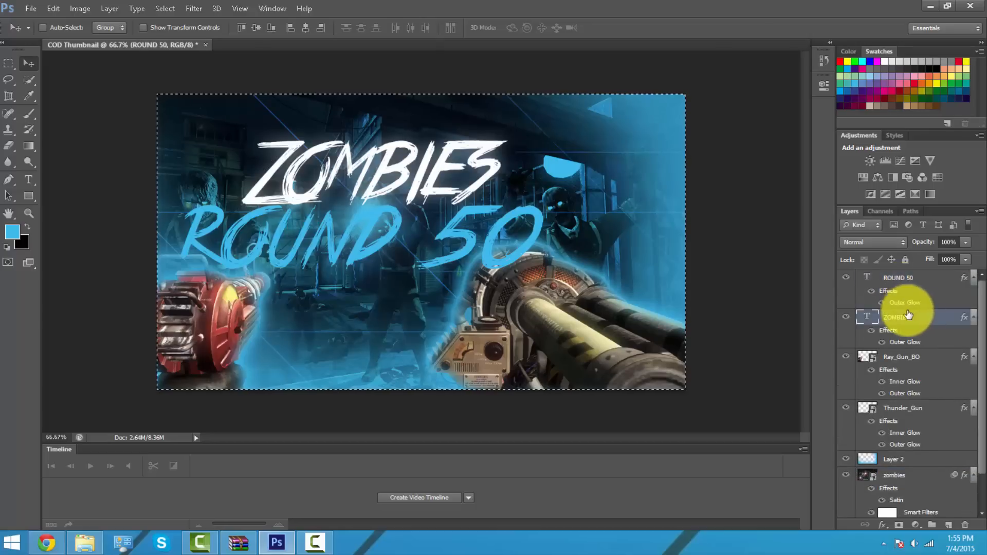
click(898, 318)
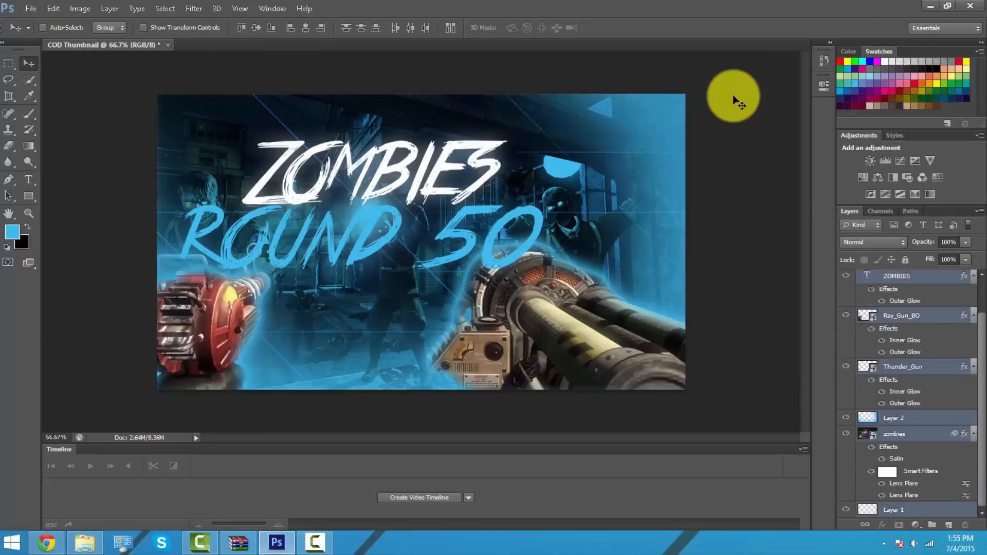
click(877, 178)
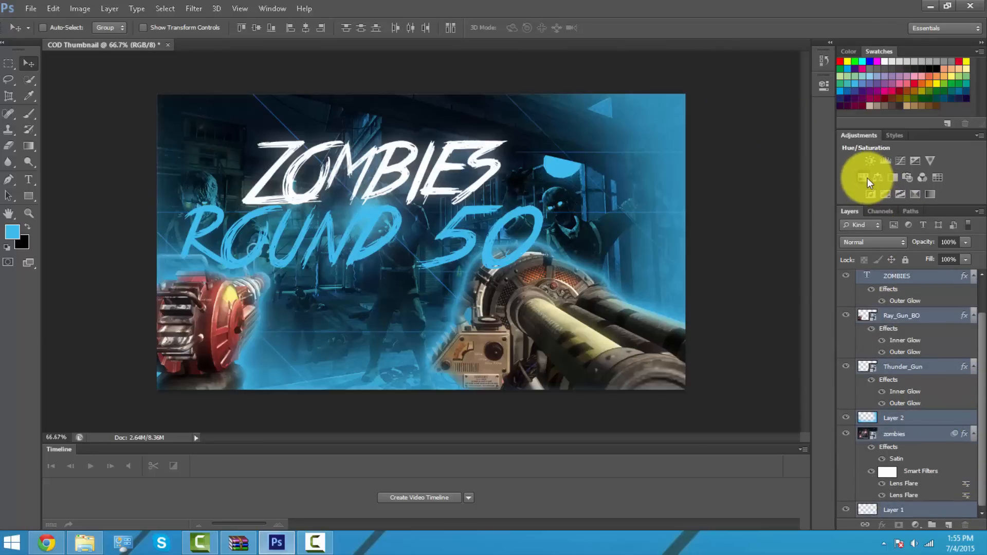
click(864, 178)
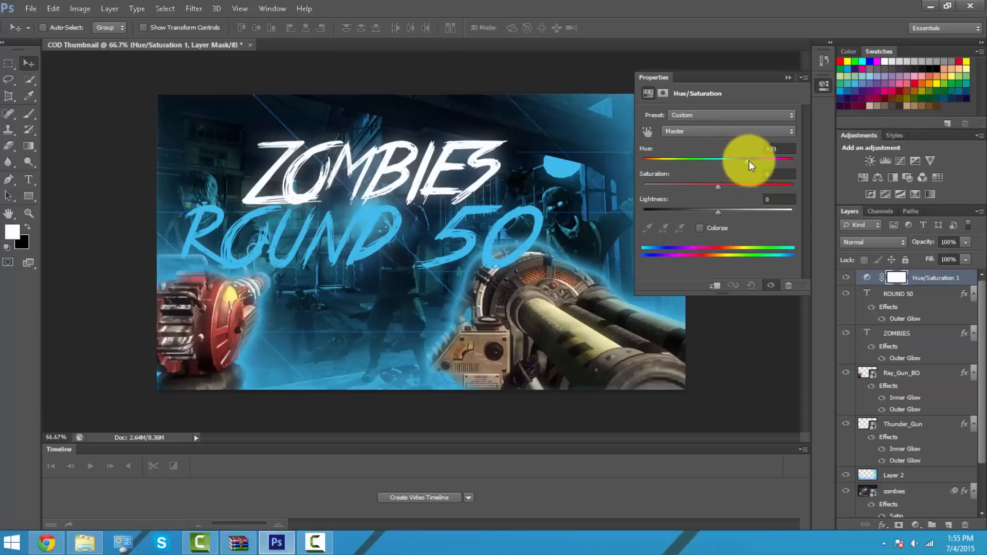
drag(737, 159, 794, 160)
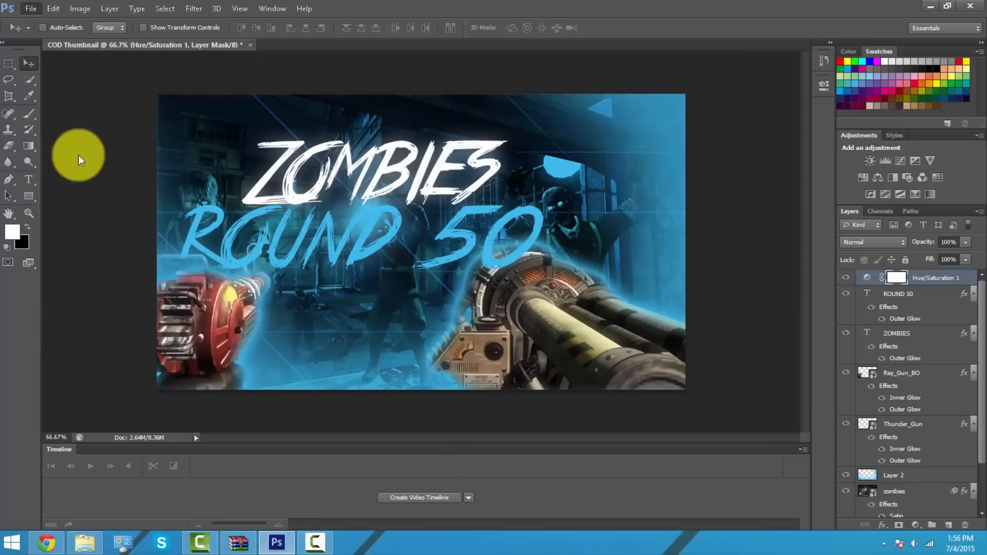
Save the thumbnail as COD Thumbnail.png in Downloads, accepting the default PNG options.
click(517, 321)
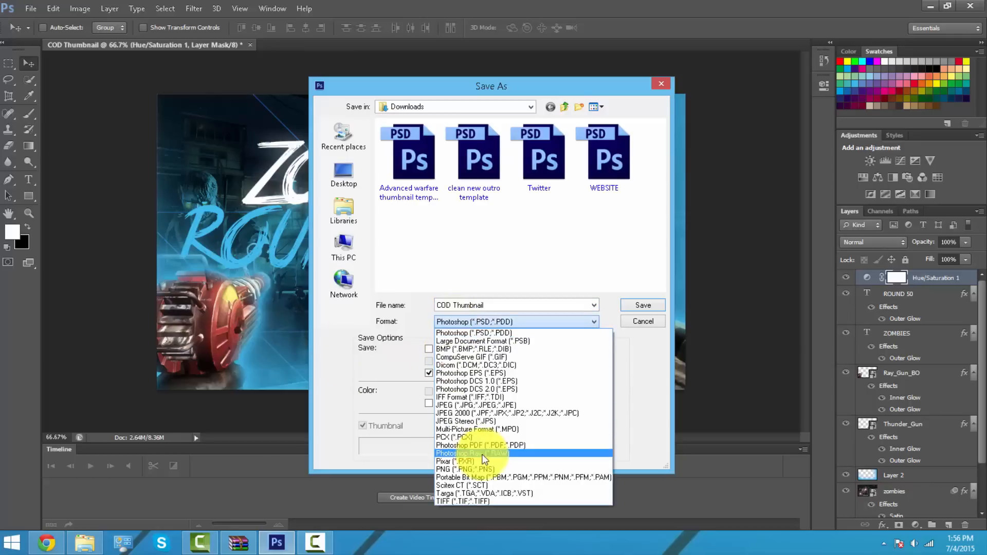
click(452, 469)
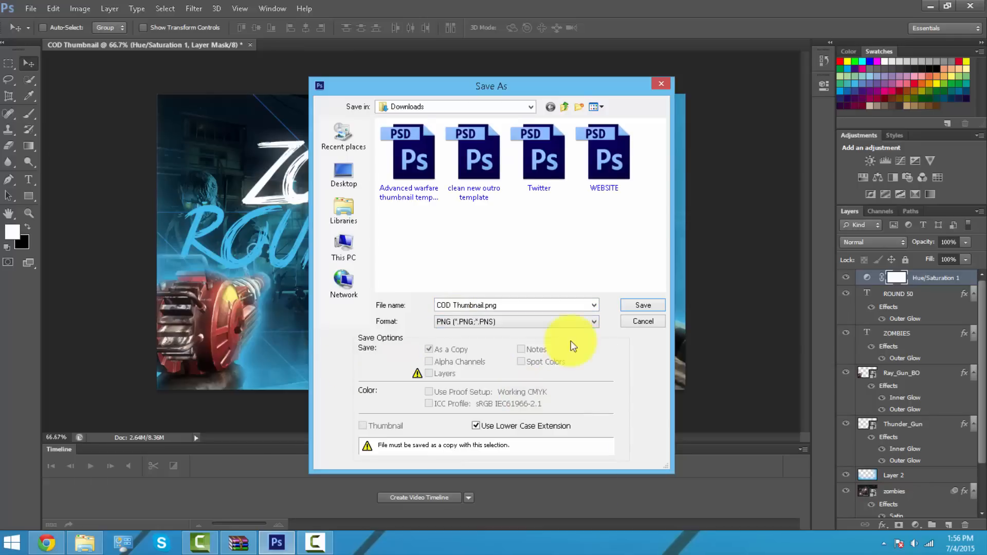
click(643, 305)
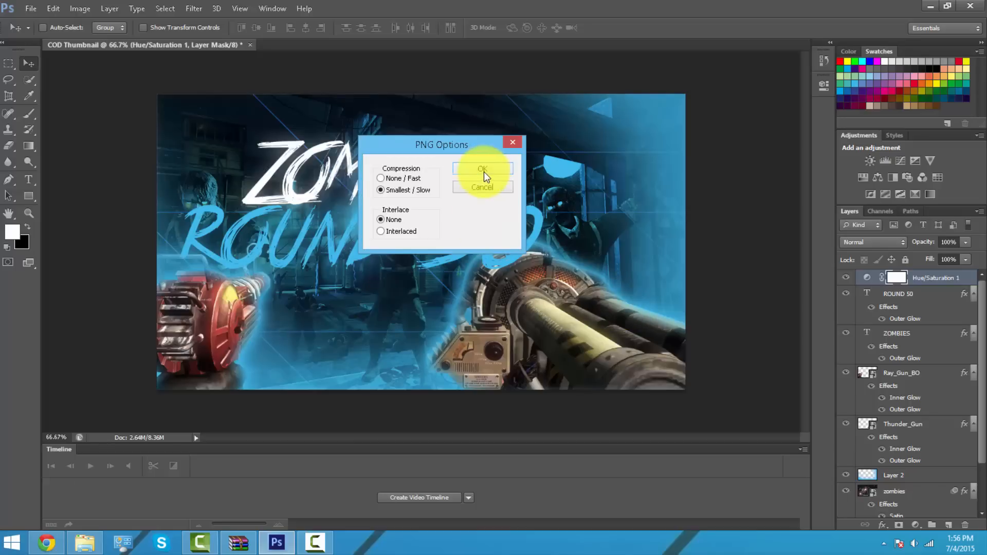
click(483, 169)
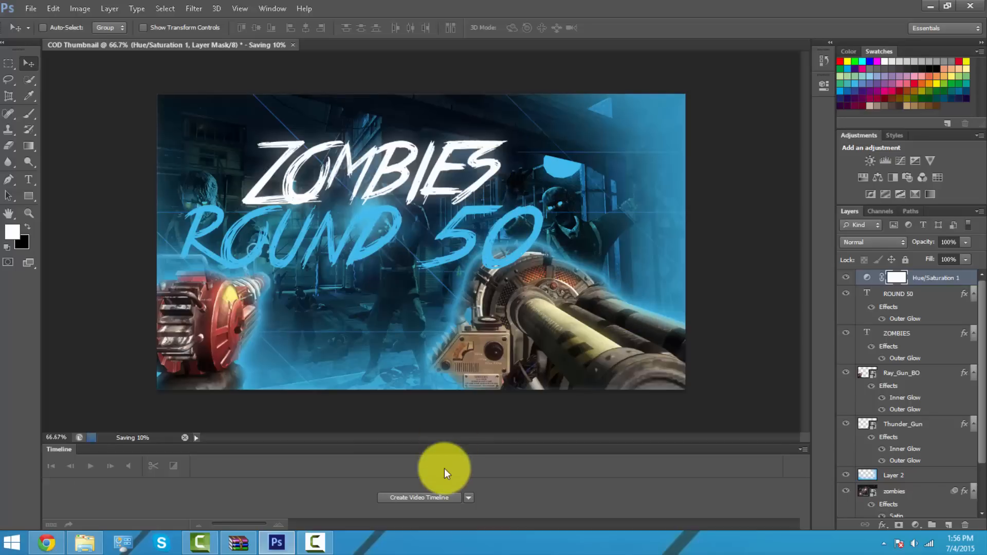